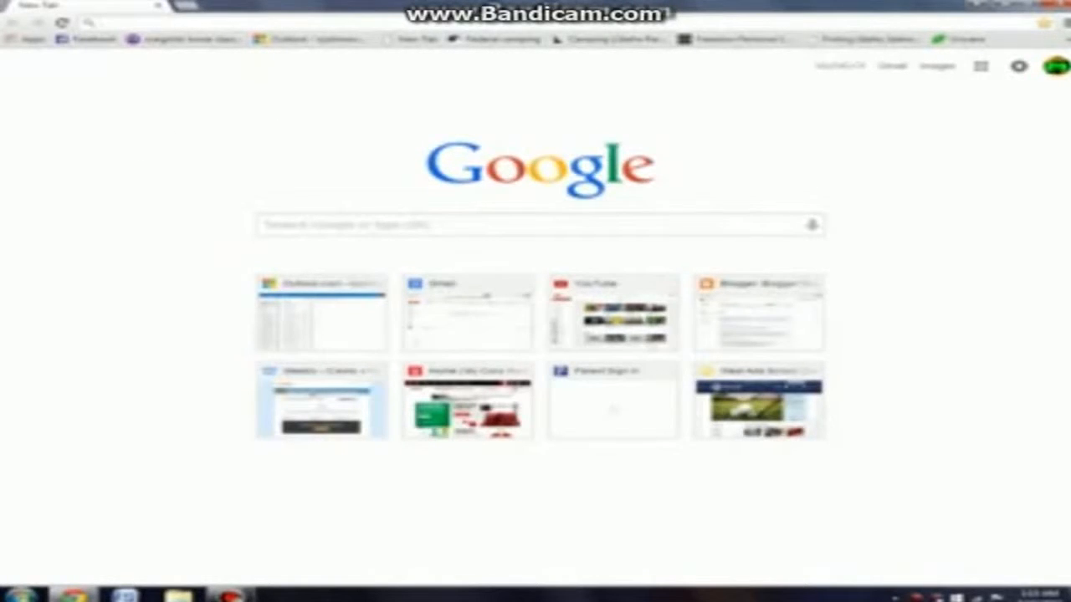
Search YouTube for 'demon hunter cross to bear' and open the Cross to Bear video
text(damon hunter)
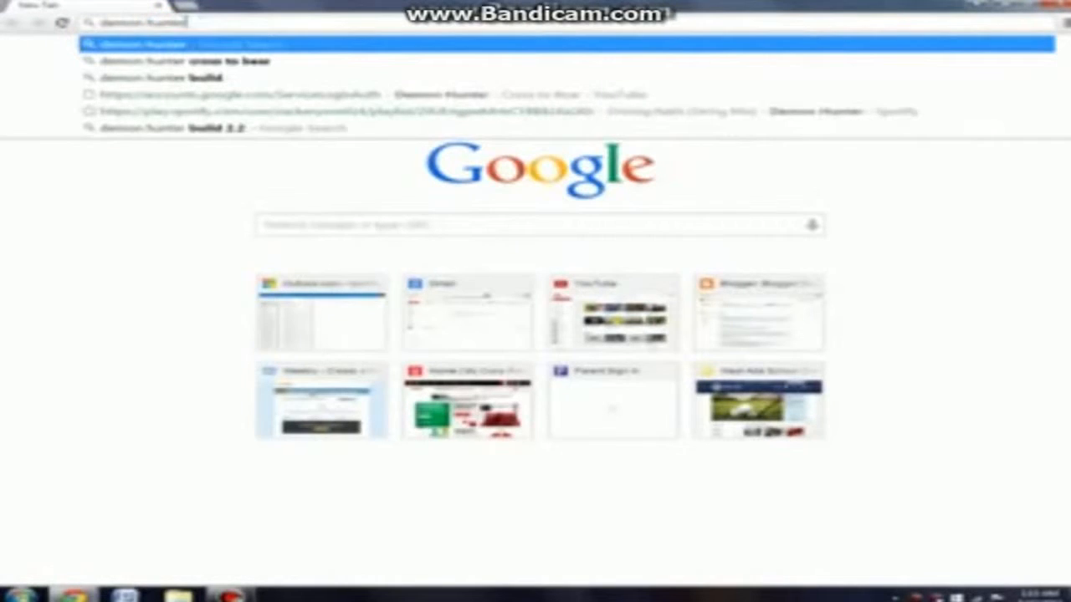
click(192, 60)
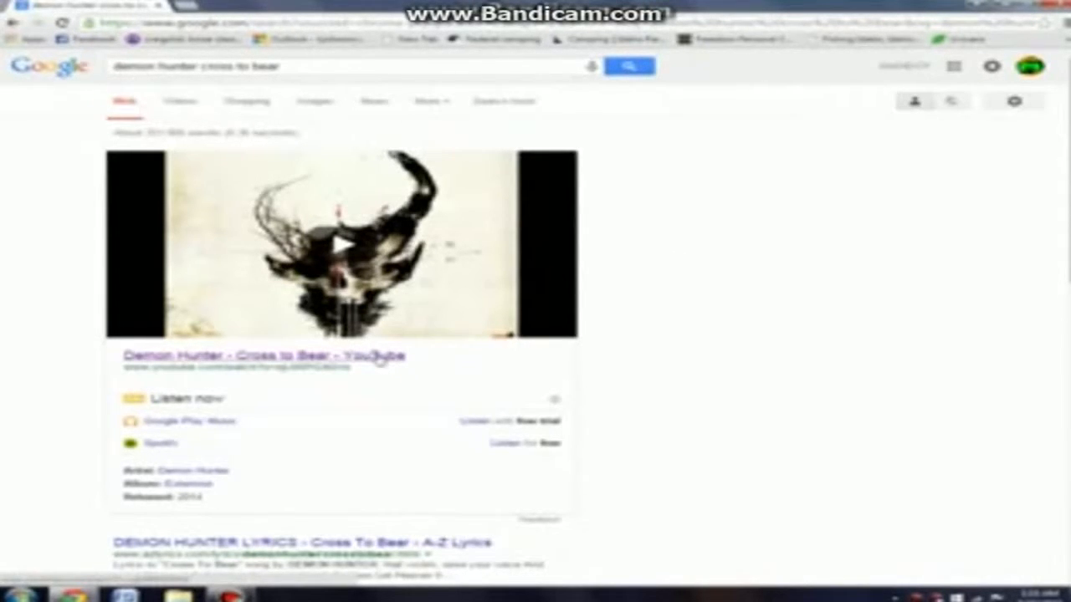
click(264, 355)
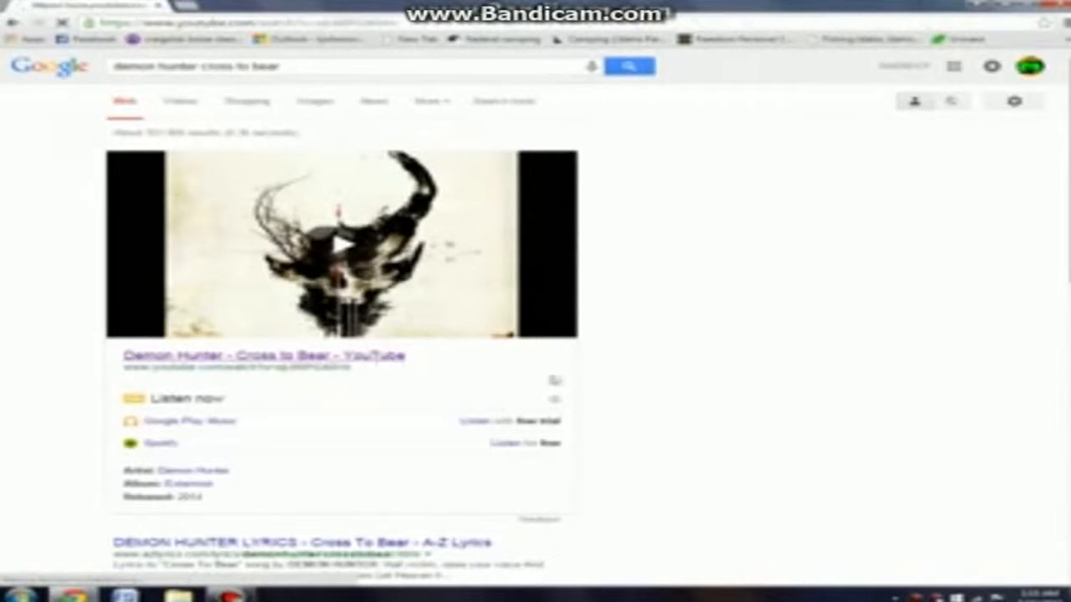
click(261, 355)
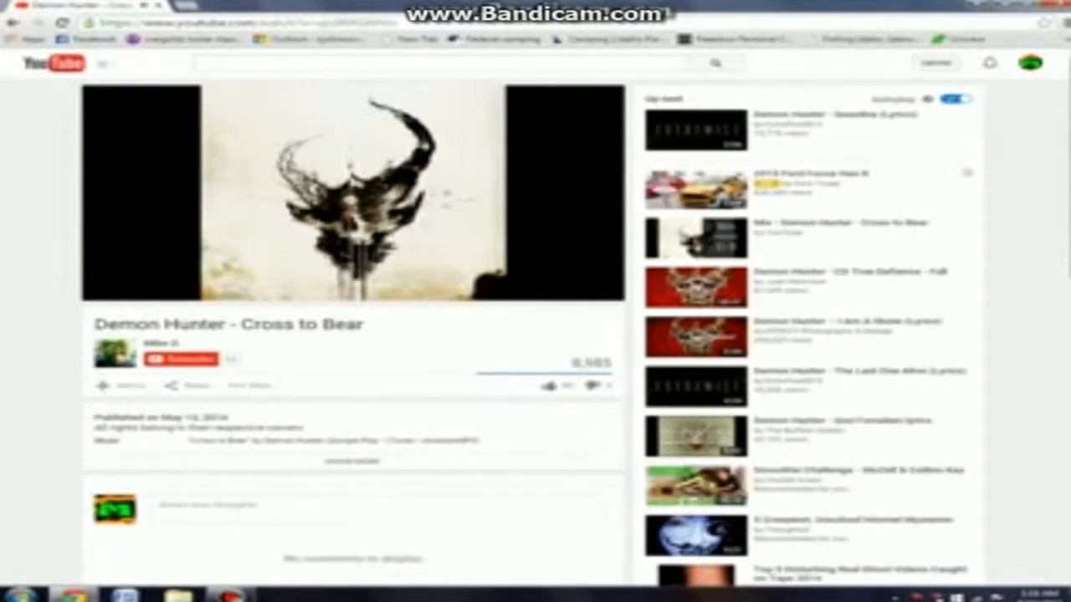
click(351, 197)
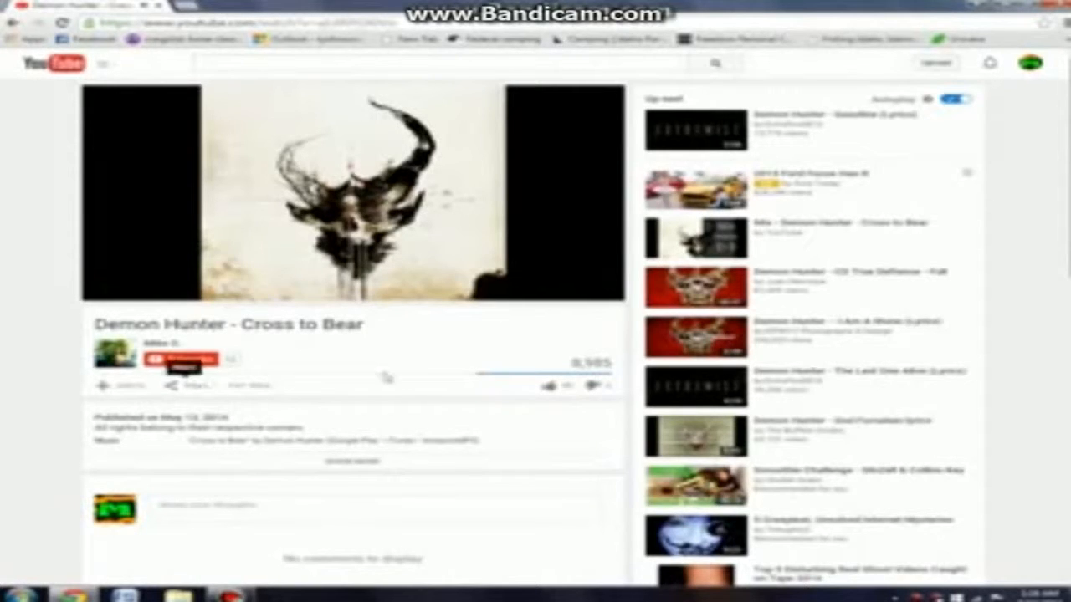
click(188, 385)
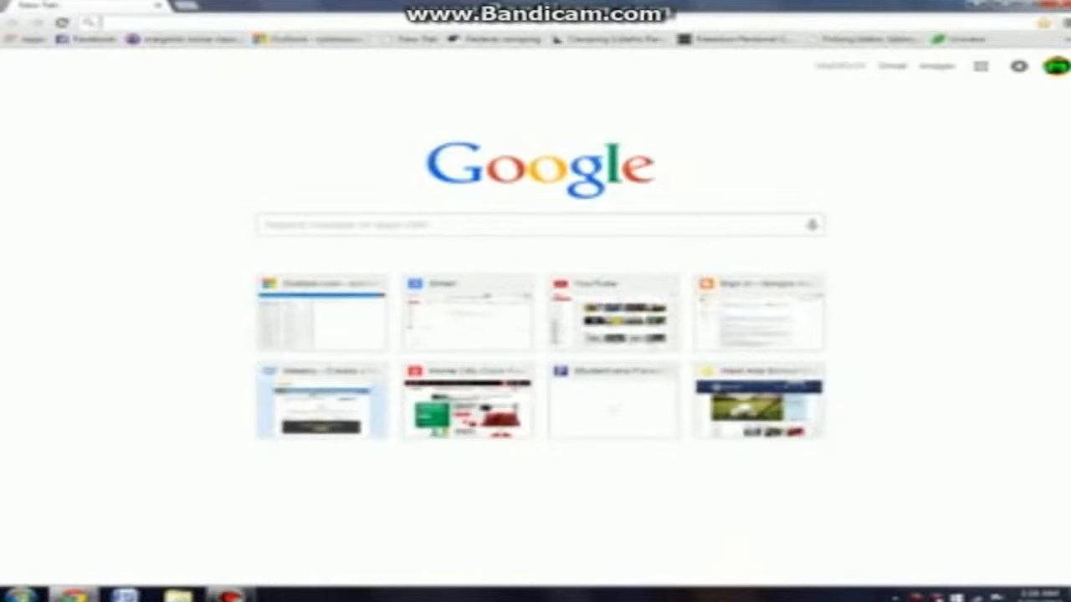
Find the 'youtube to mp3' converter and start converting the Cross to Bear link
text(youtube to mp3)
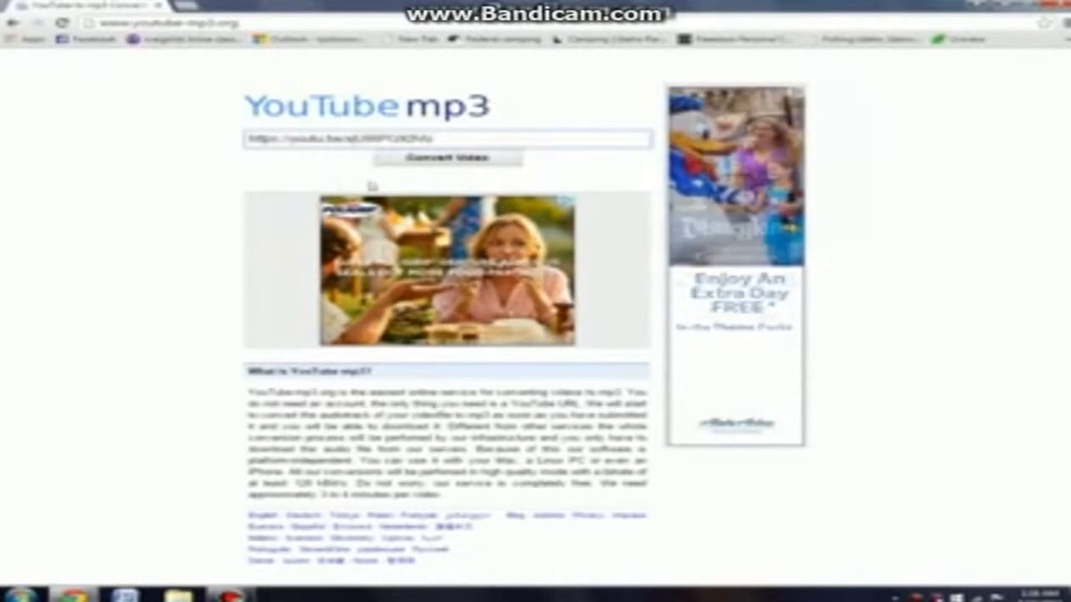
click(447, 157)
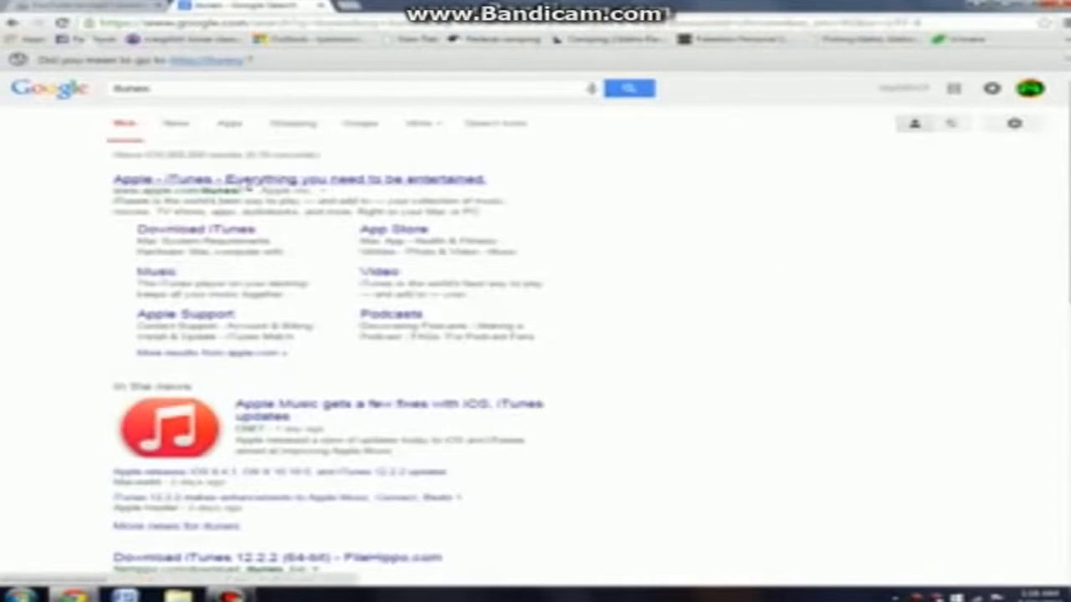
From the 'itunes' Google results, reach Apple's iTunes download page
click(297, 179)
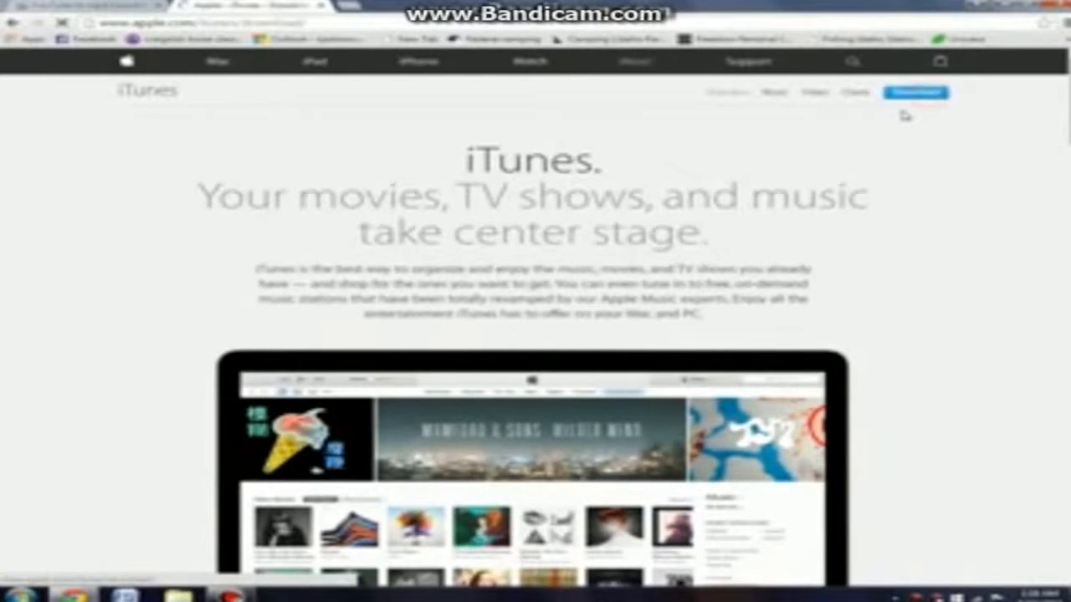
click(915, 92)
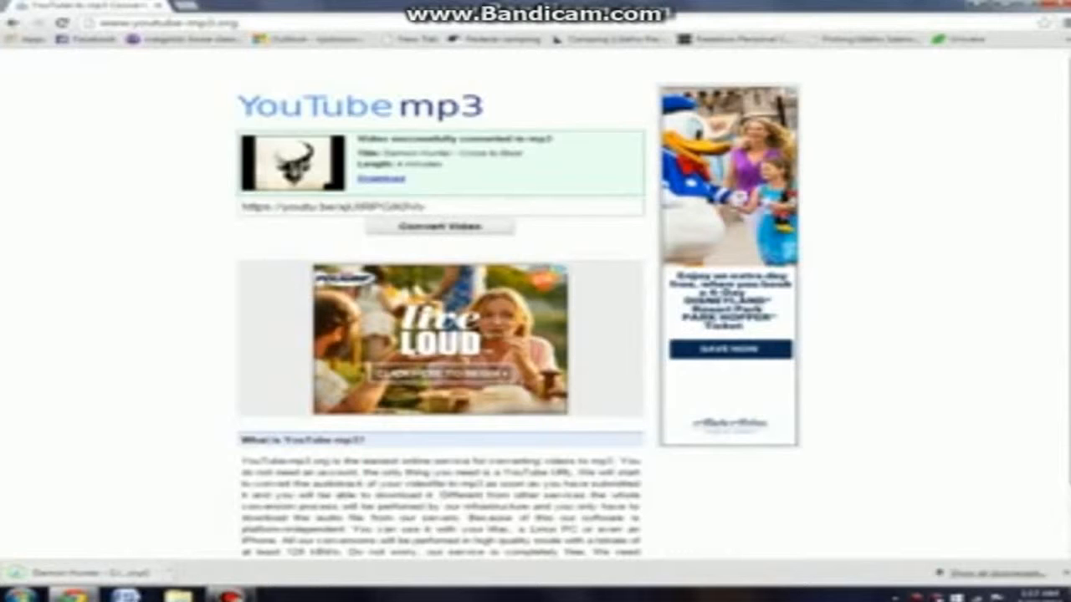
Download the converted Cross to Bear MP3 from youtube-mp3.org
click(10, 594)
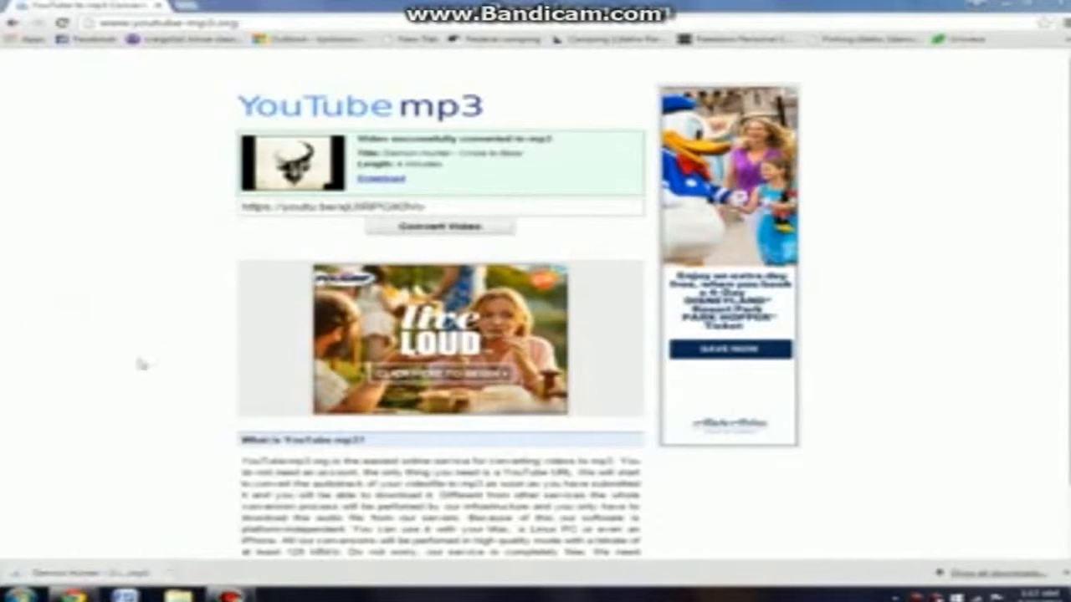
mouse_move(214, 318)
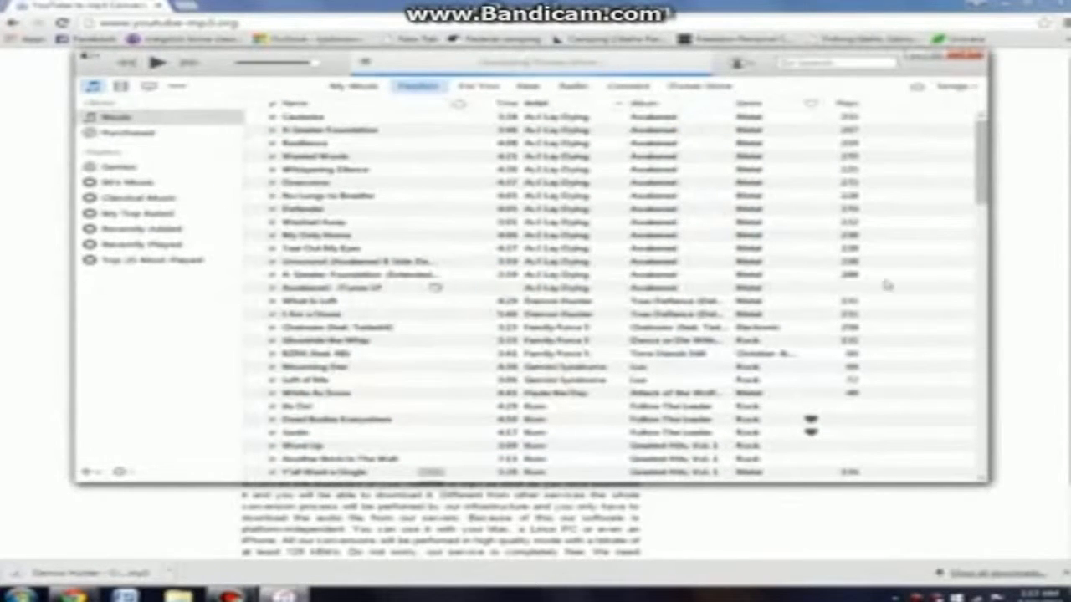
mouse_move(560, 108)
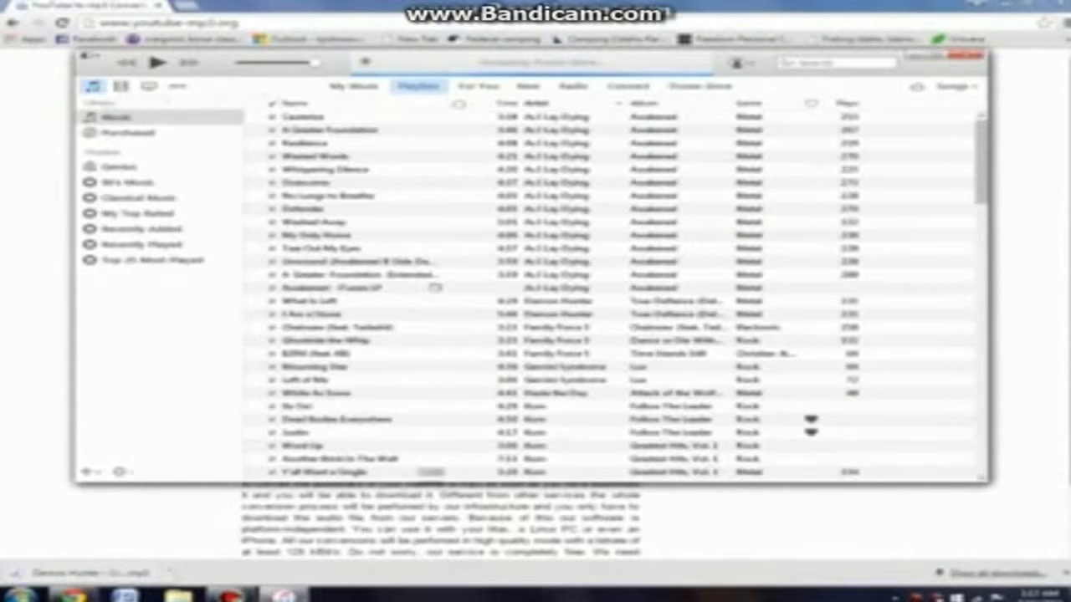
Switch the library to album view and add the Cross to Bear MP3 via Add File to Library
click(351, 87)
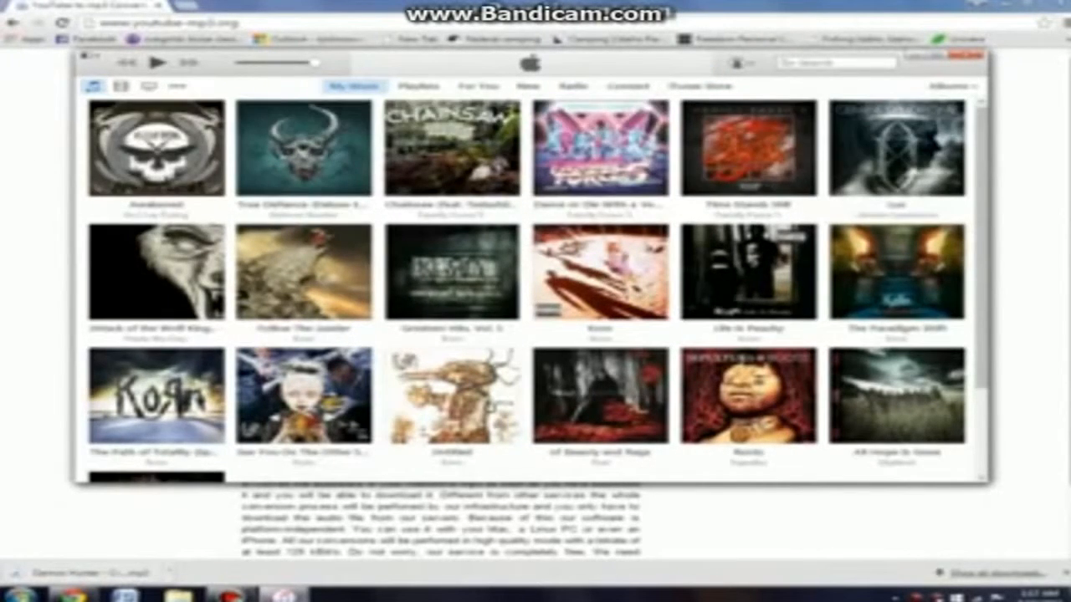
scroll(down, 3)
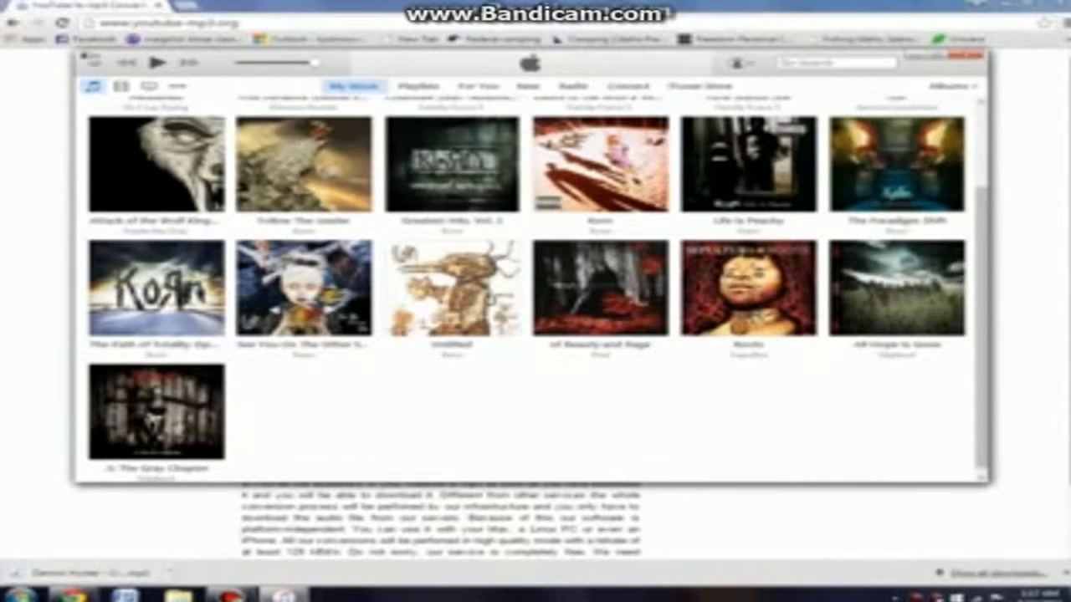
click(92, 65)
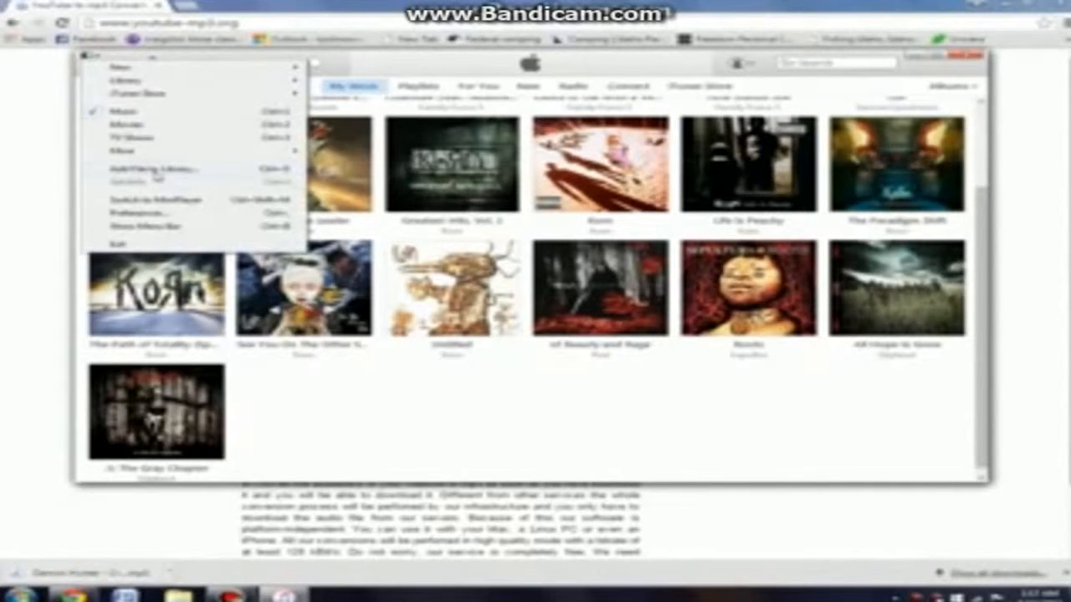
click(153, 167)
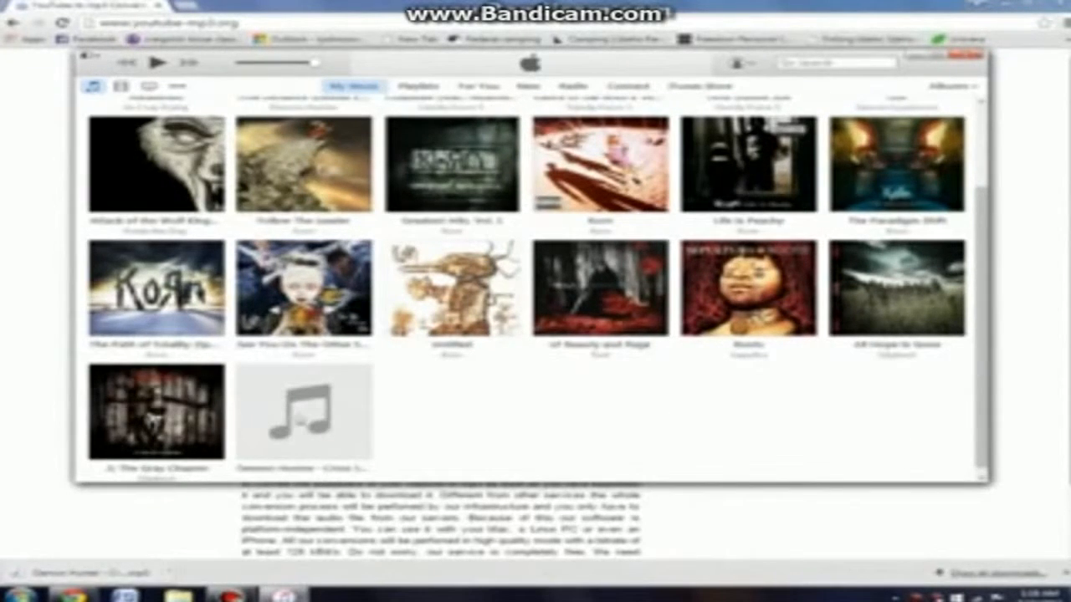
In Get Info, set artist Demon Hunter, genre Metal and year 2014 for Cross to Bear
right_click(304, 410)
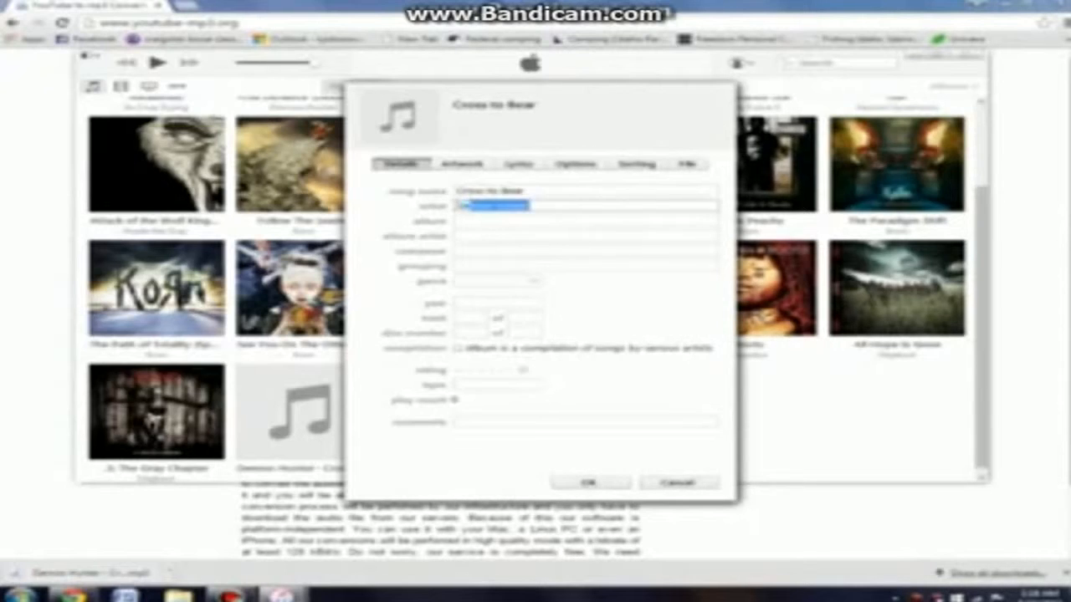
text(Demon Hunter)
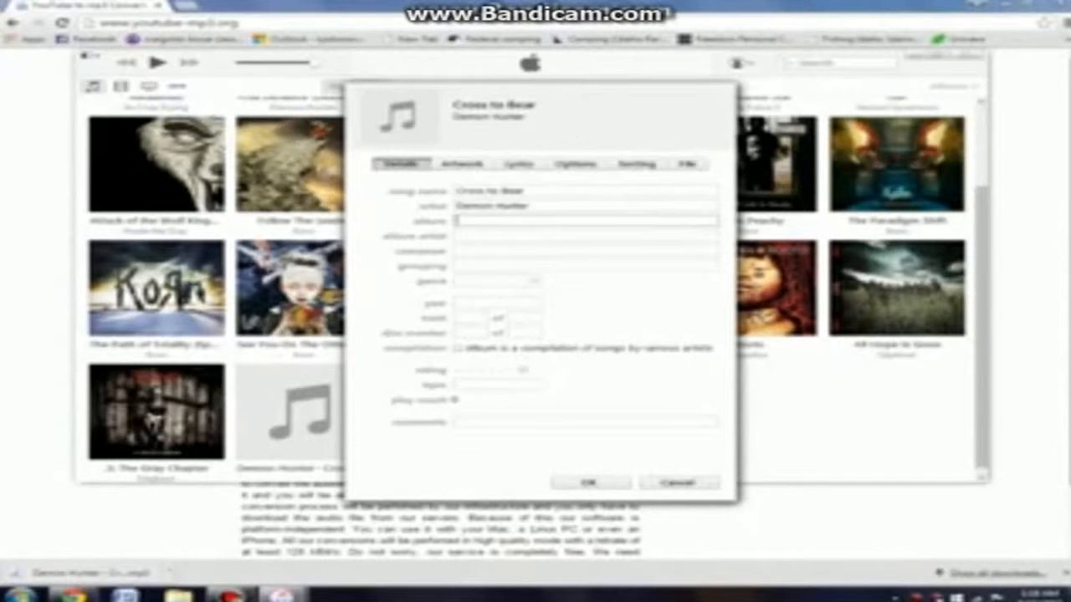
mouse_move(502, 247)
text(Extremist)
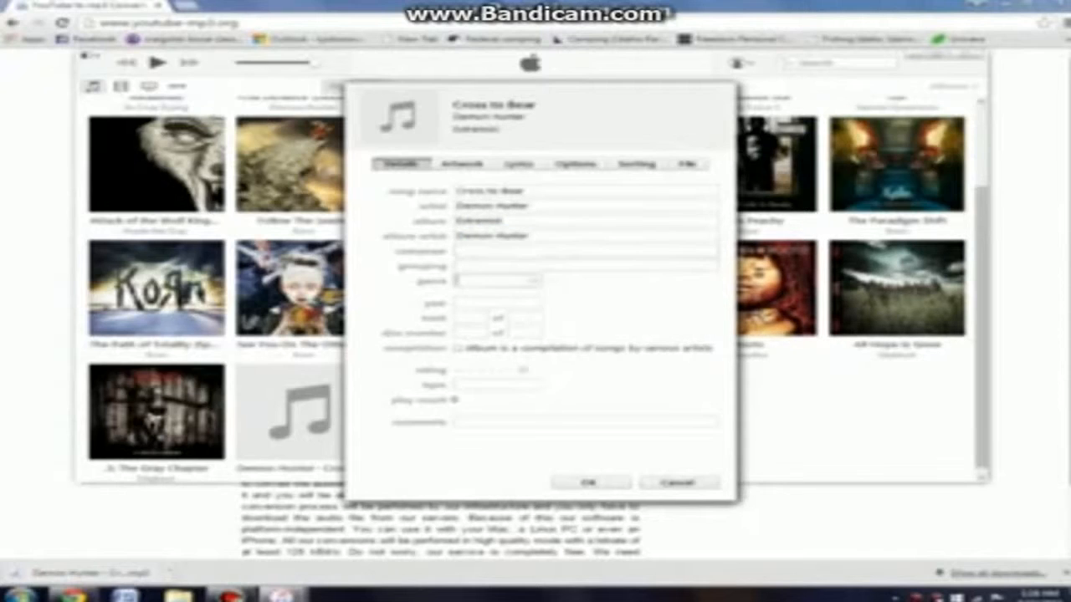
click(532, 286)
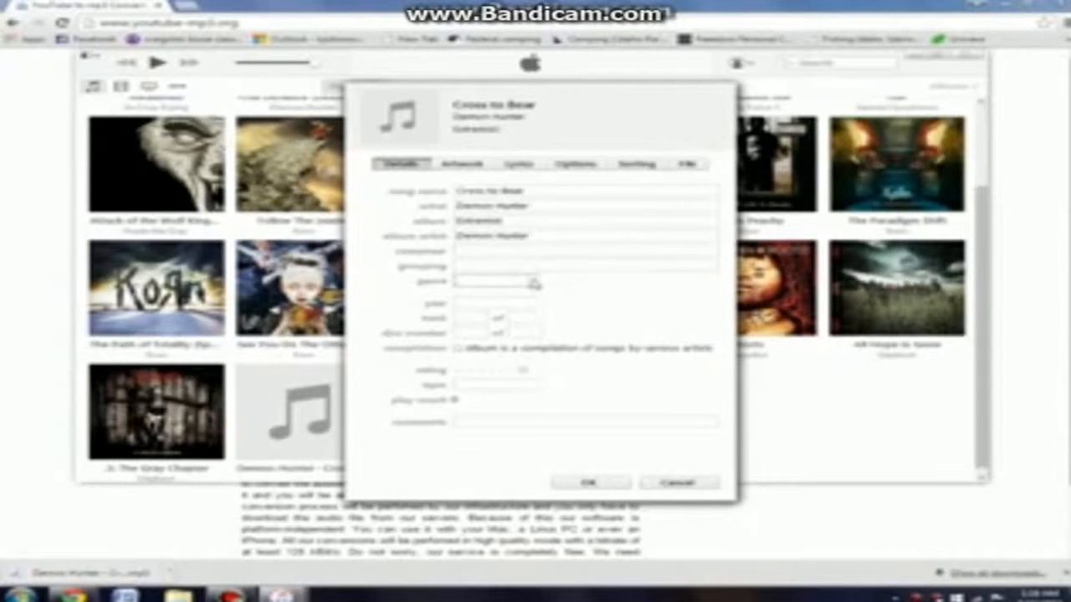
click(532, 281)
text(Metal)
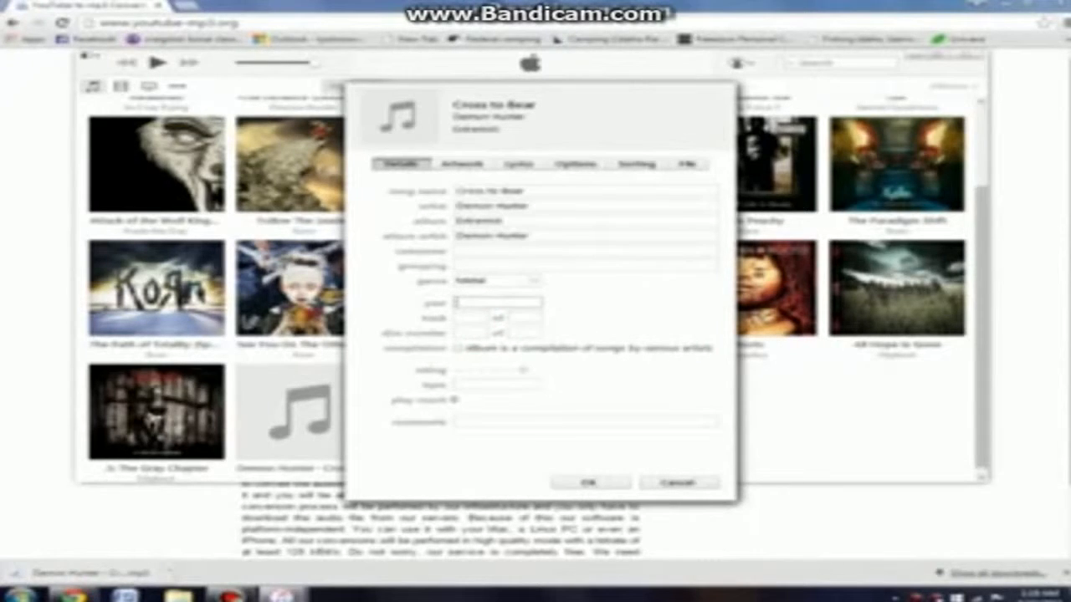
text(a)
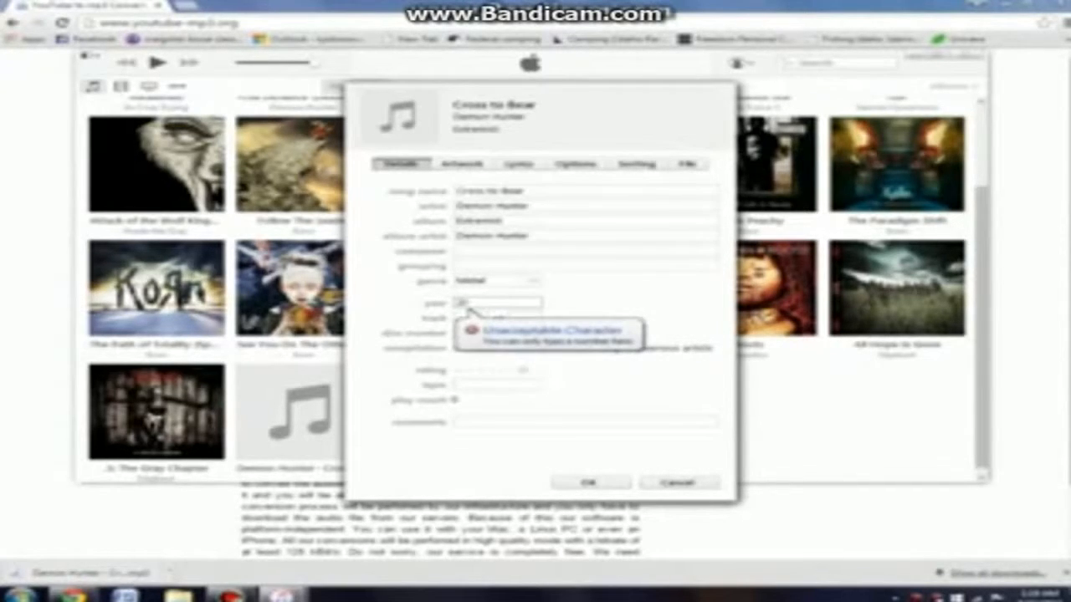
text(2014)
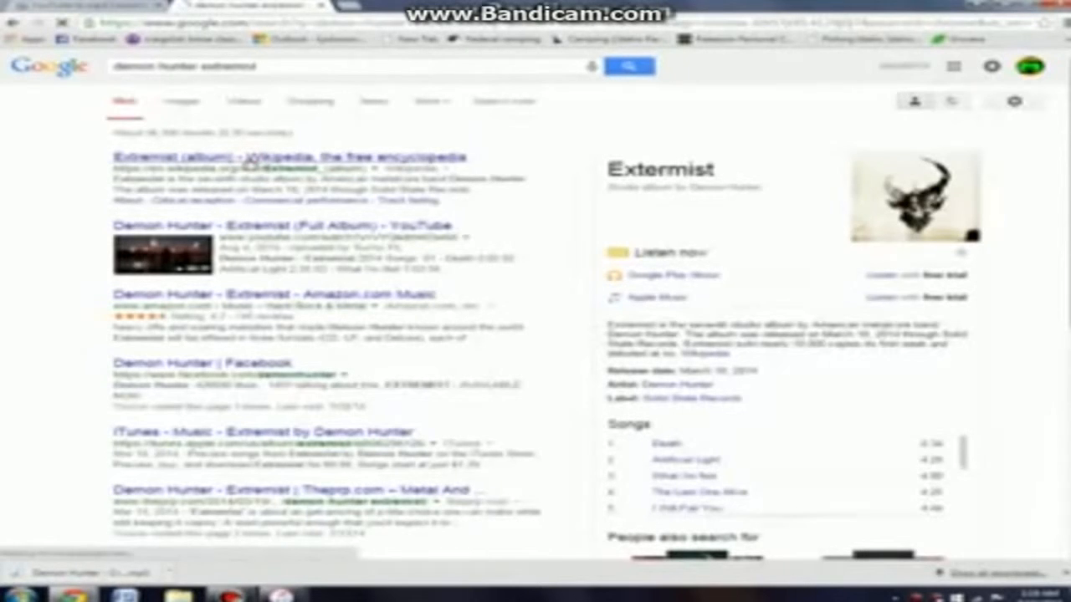
Open the Extremist (album) Wikipedia article and scroll to its track listing
click(295, 157)
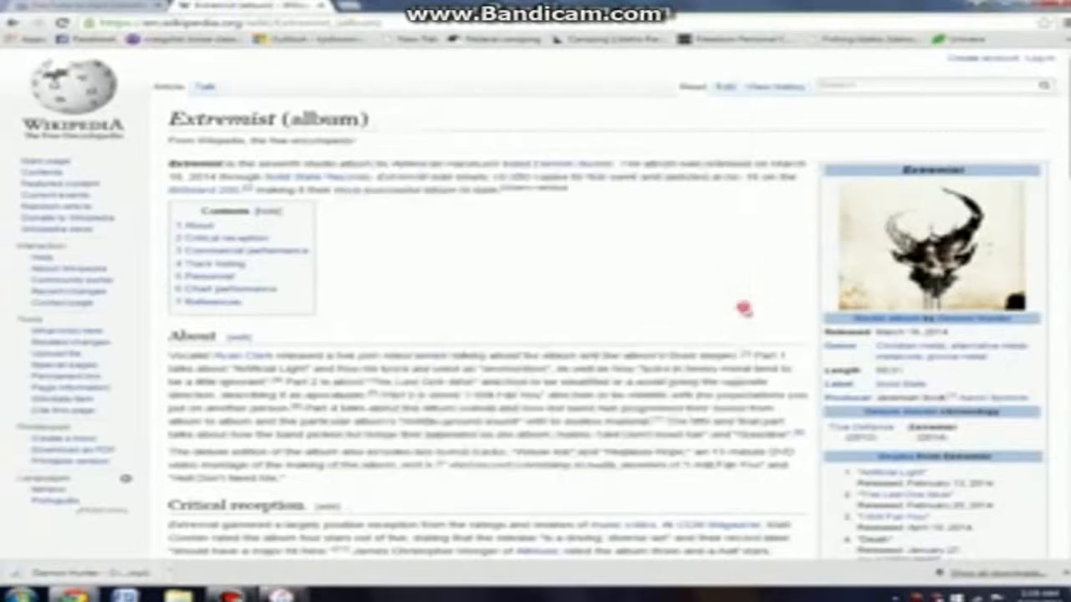
scroll(down, 3)
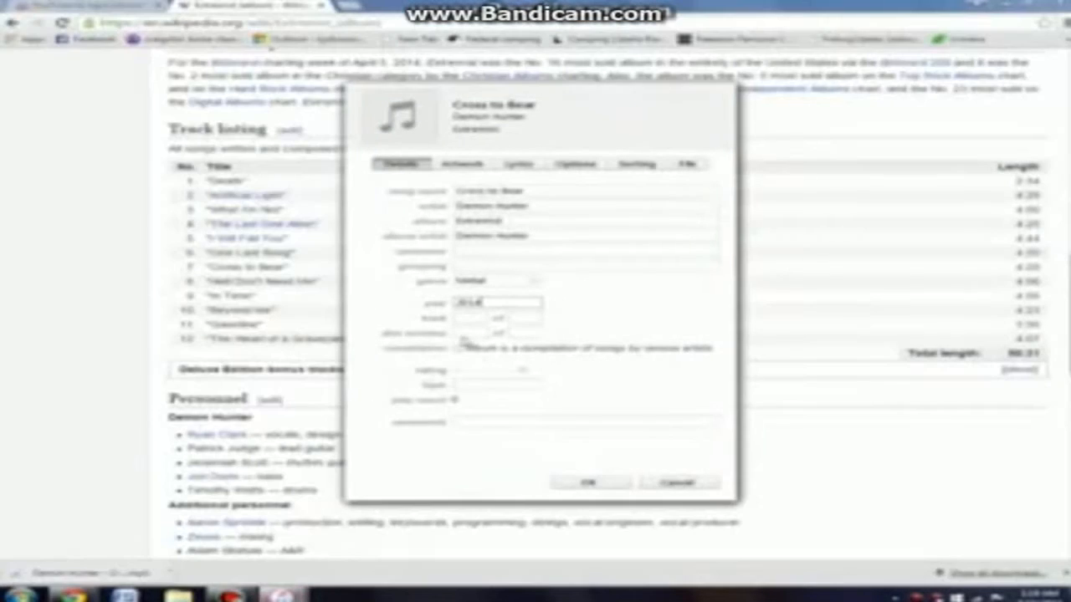
Set Cross to Bear as track 7 of 12 with a five-star rating
click(472, 318)
text(7)
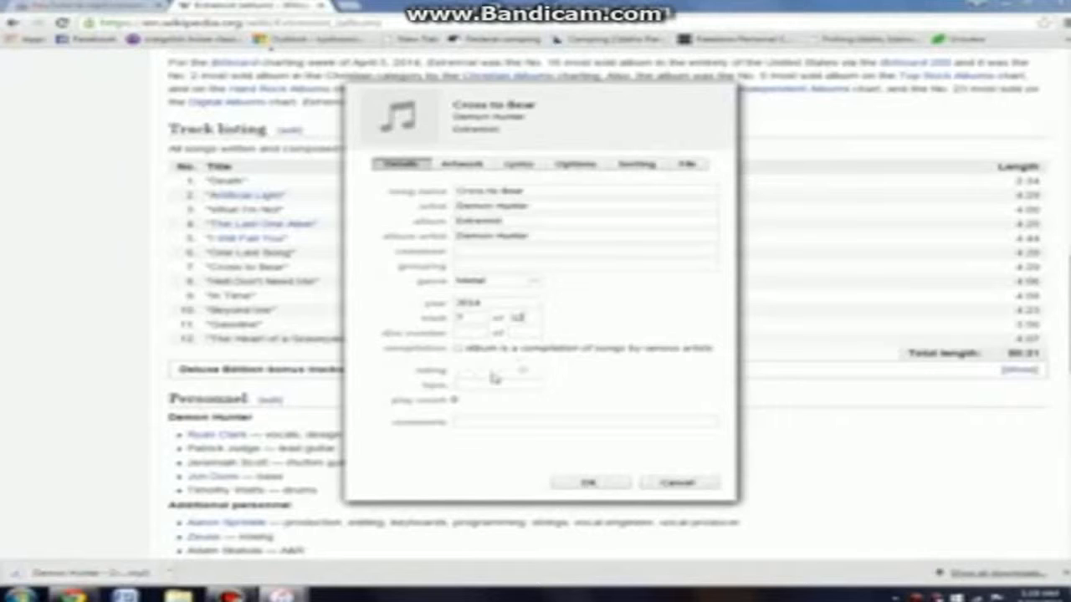
click(502, 371)
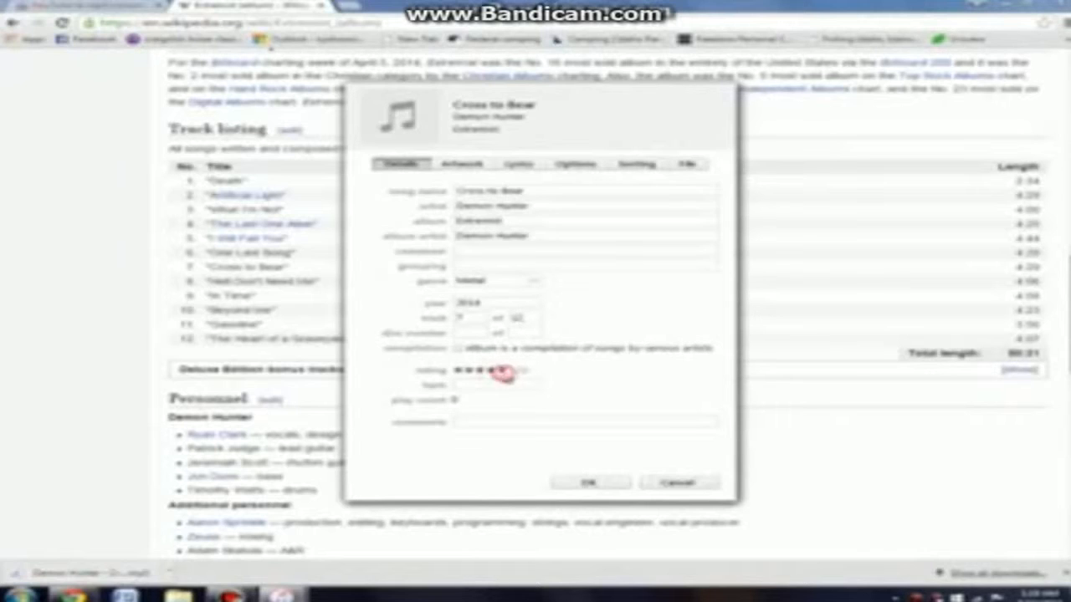
click(502, 371)
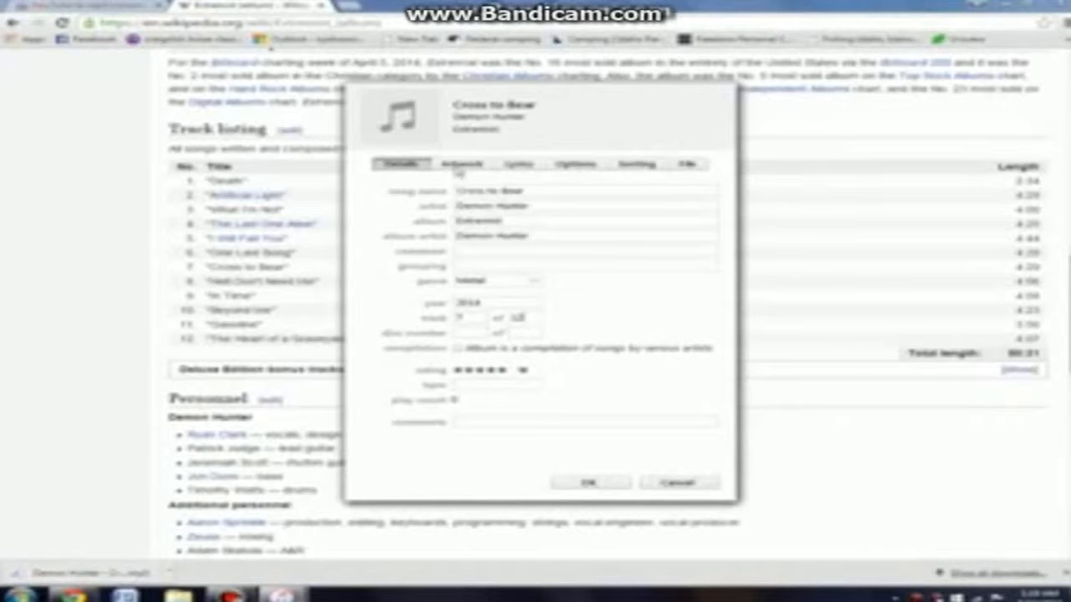
click(462, 164)
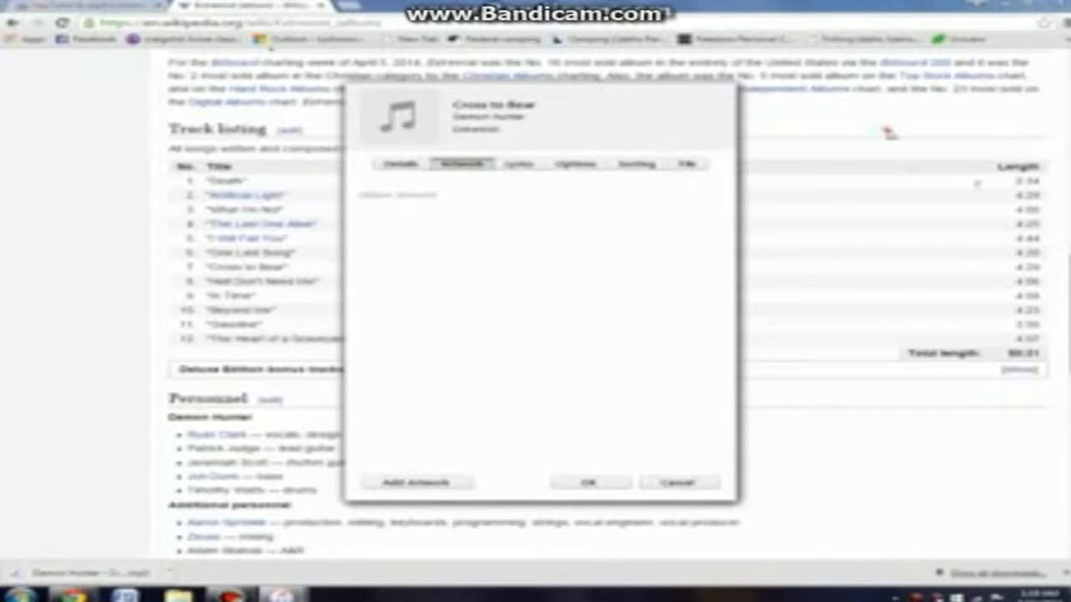
Add the downloaded Extremist cover image from Downloads as the song's artwork
right_click(937, 217)
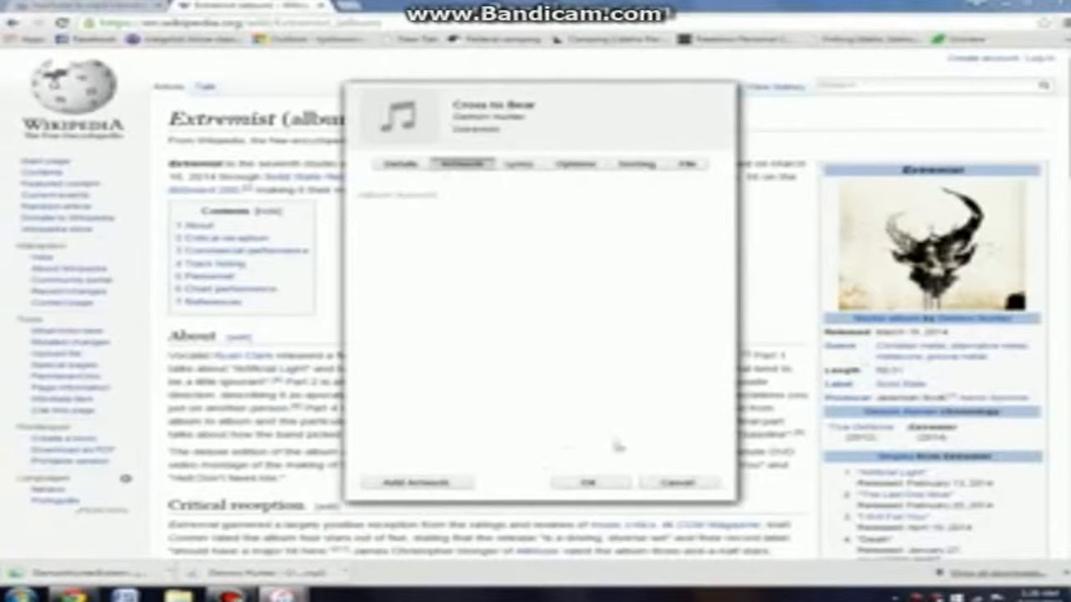
click(414, 482)
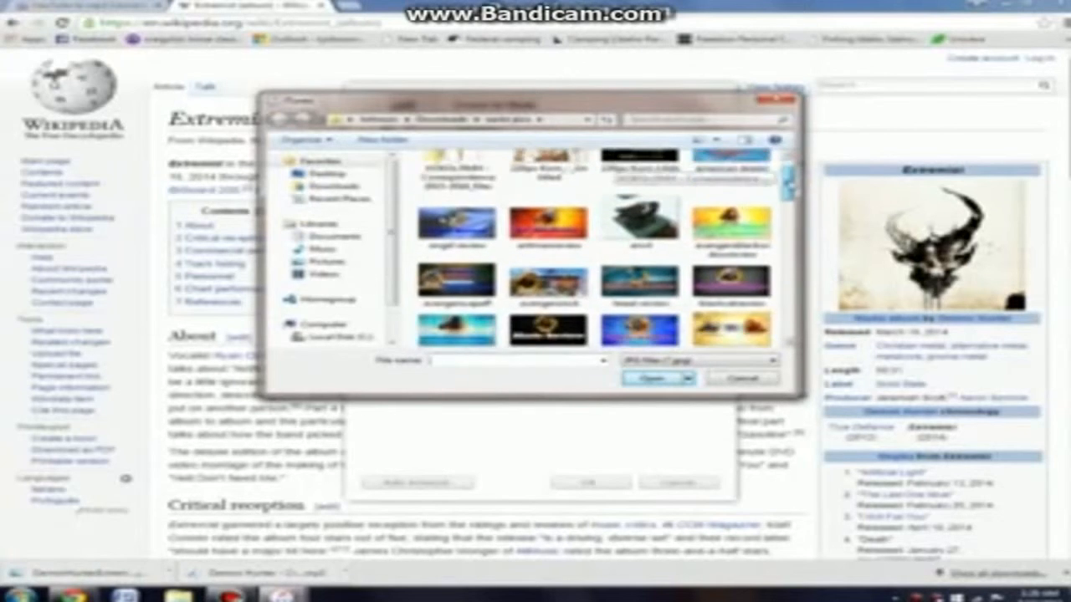
scroll(down, 3)
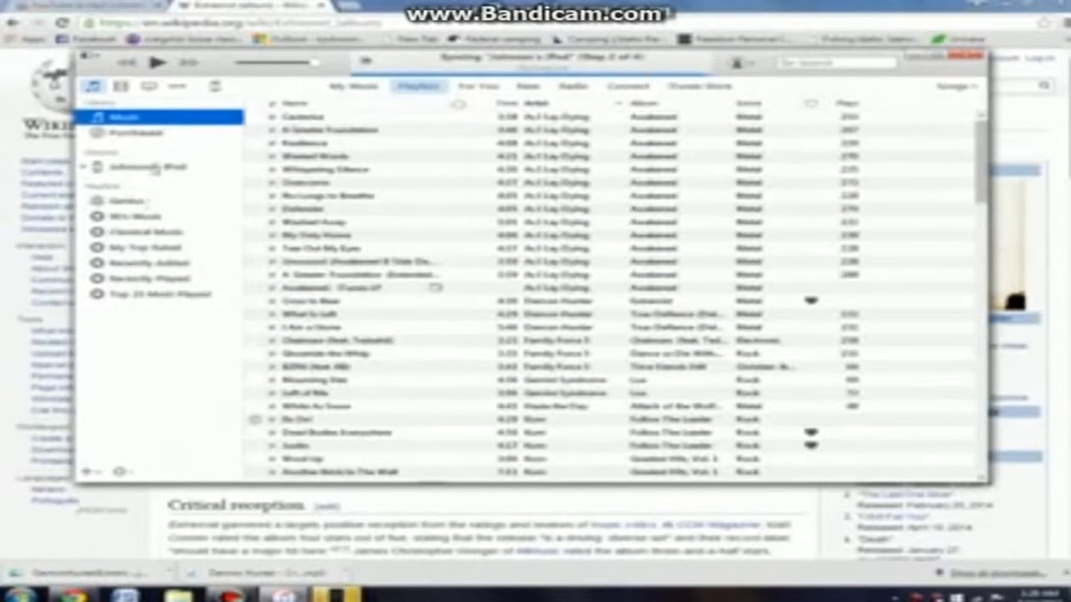
Sync the connected iPod and check the Extremist album shows Cross to Bear with its cover
click(125, 182)
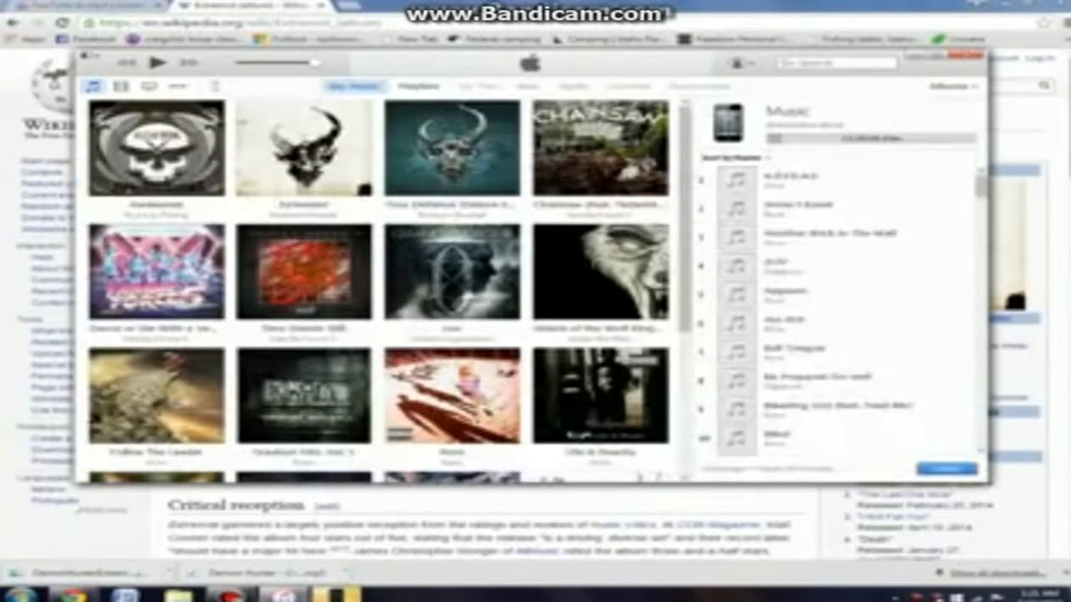
click(303, 149)
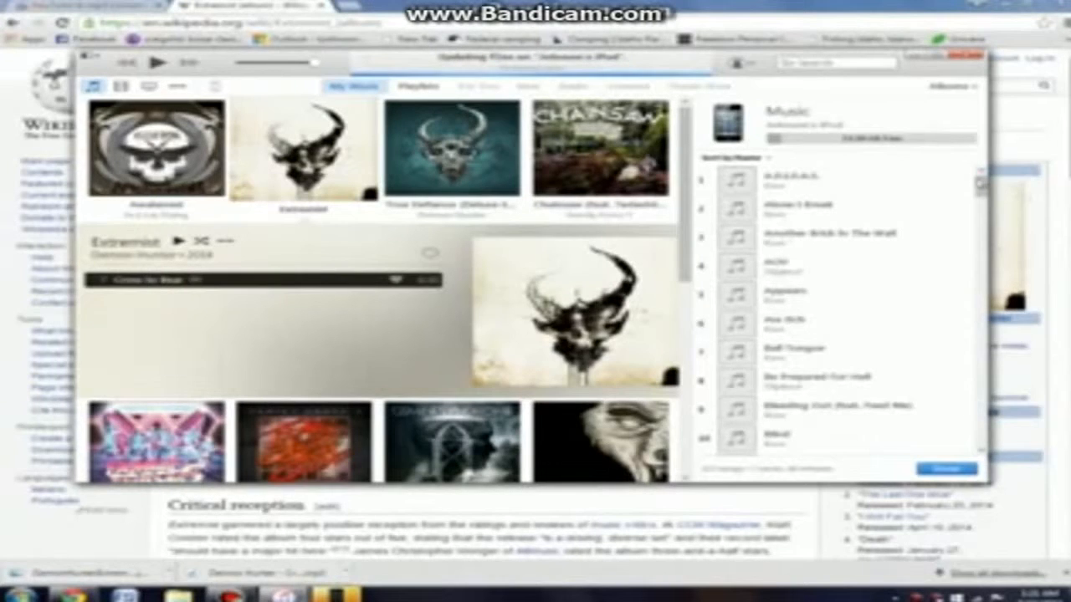
scroll(down, 3)
text(demon hunter hear)
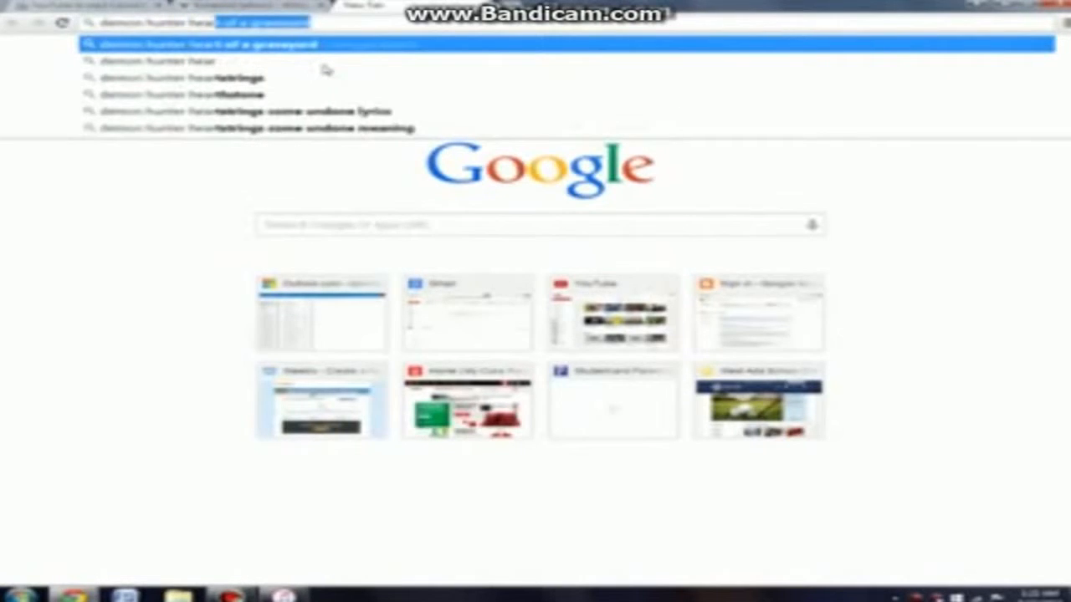
Run the Chrome search for Demon Hunter's 'The Heart of a Graveyard'
key(enter)
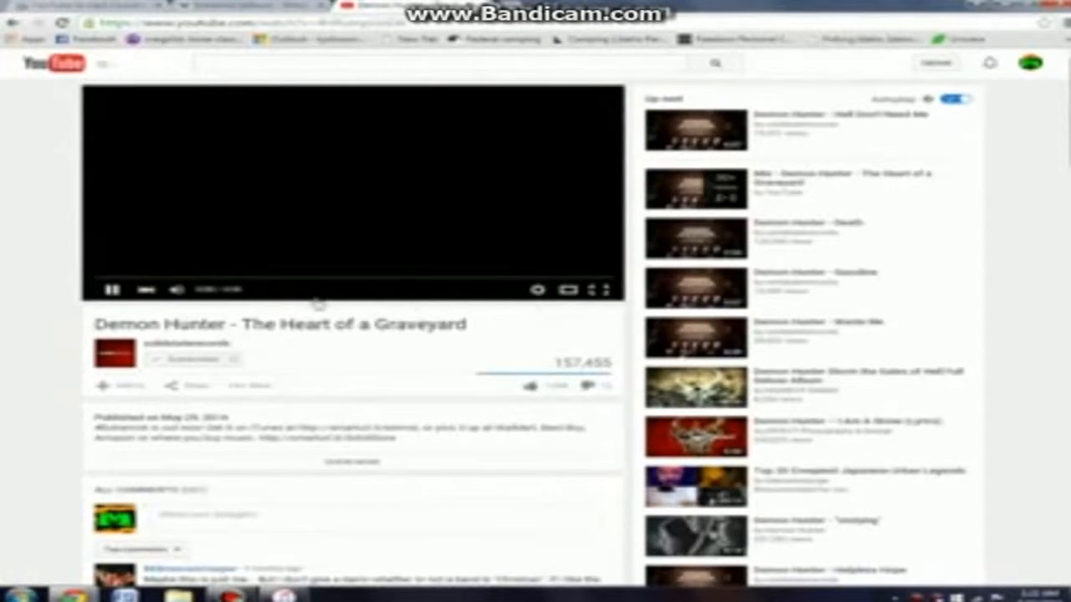
Play the 'The Heart of a Graveyard' YouTube video and copy its video link
click(113, 290)
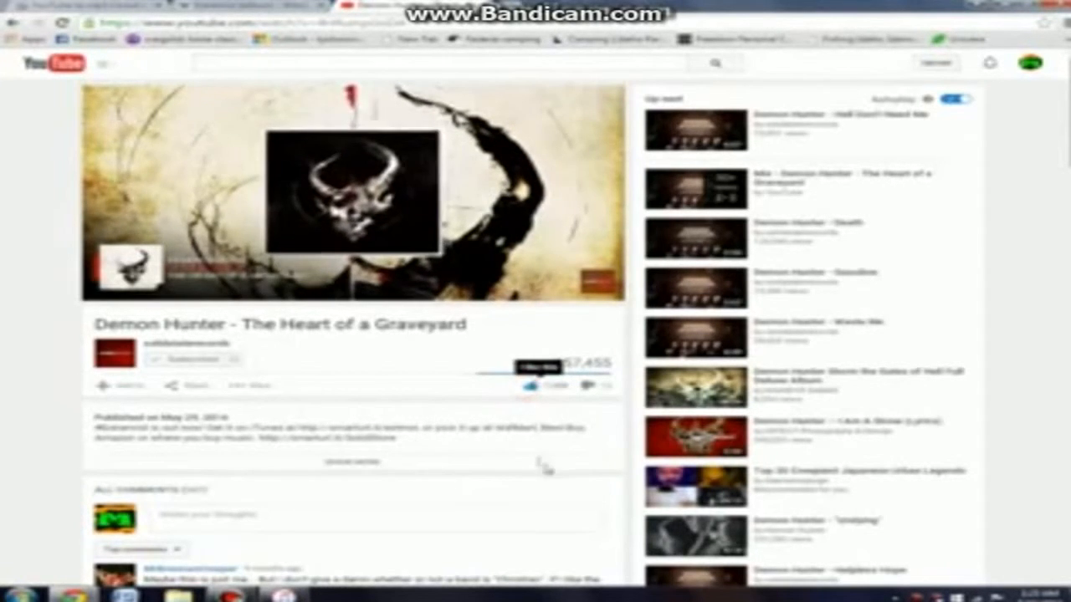
right_click(234, 475)
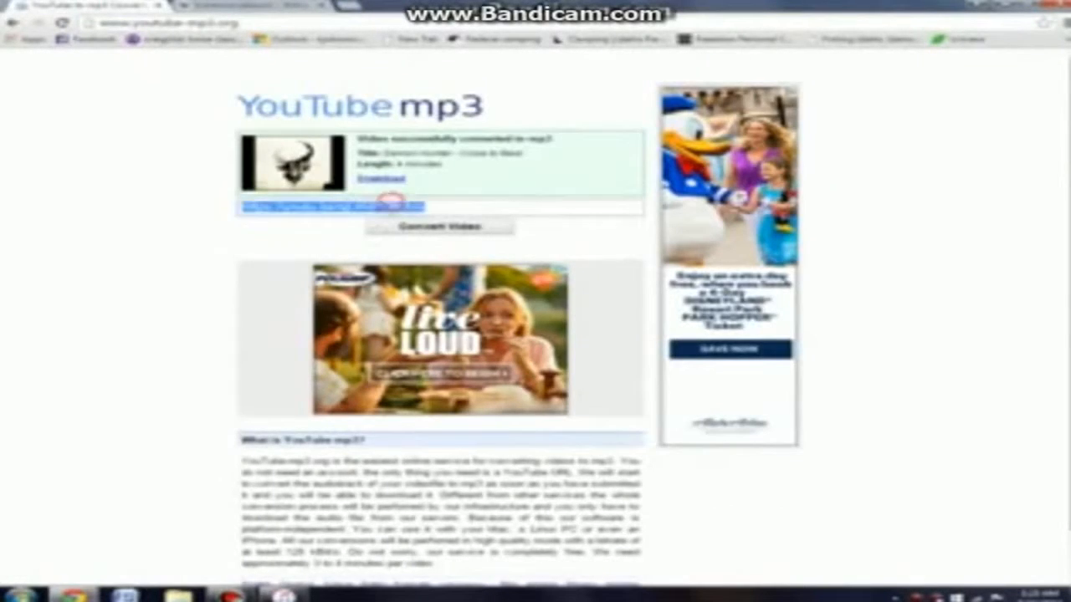
Paste the video link into YouTube mp3, convert it and download the MP3
right_click(334, 207)
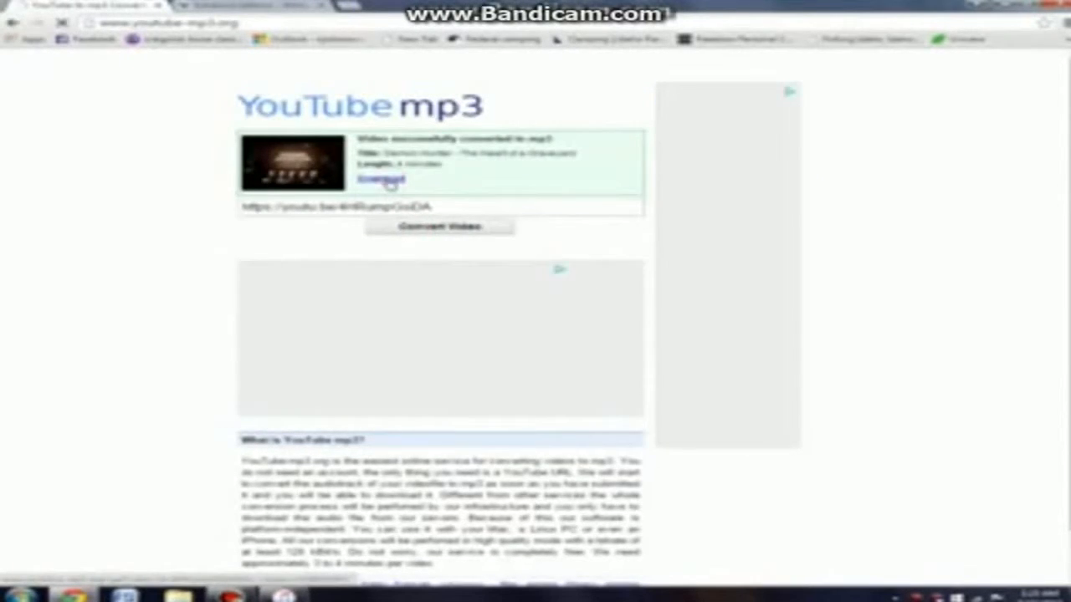
click(382, 179)
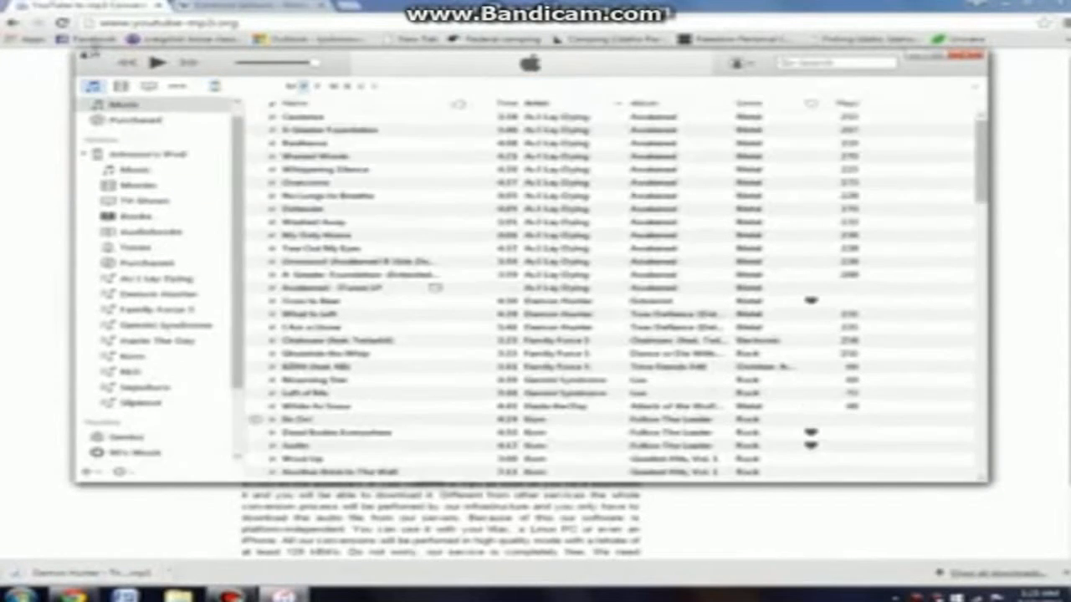
Show the iTunes music library's song list
click(94, 87)
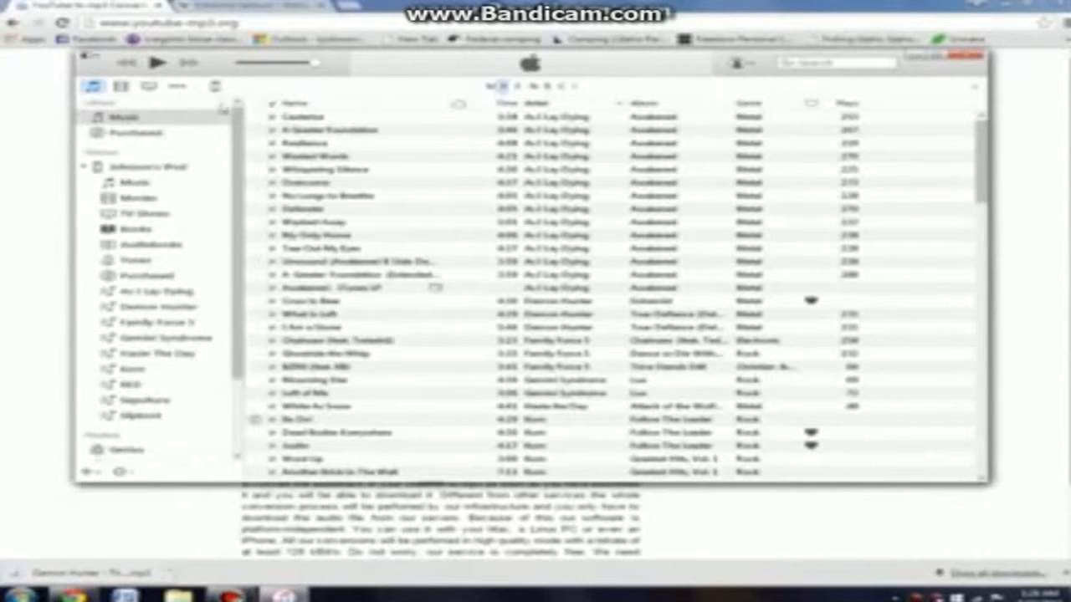
click(124, 117)
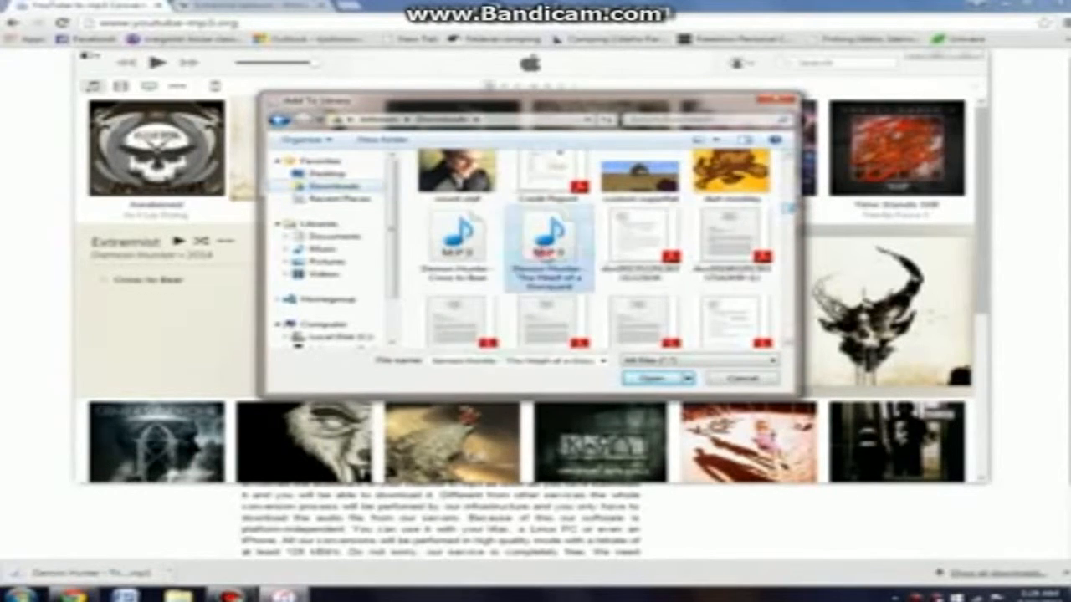
Add the downloaded Heart of a Graveyard MP3 from Downloads to the iTunes library
click(655, 378)
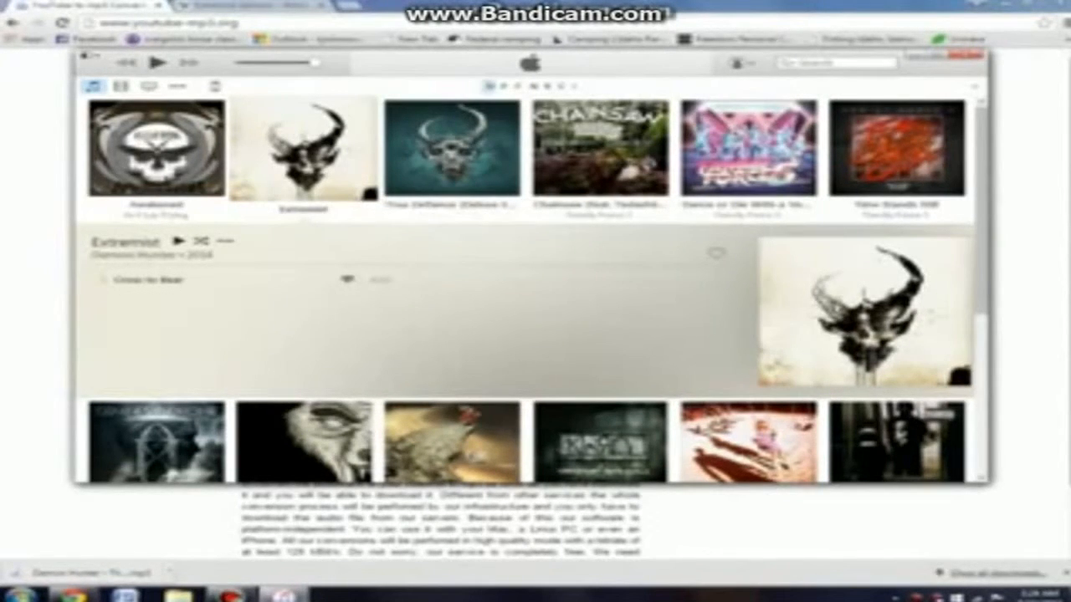
scroll(down, 3)
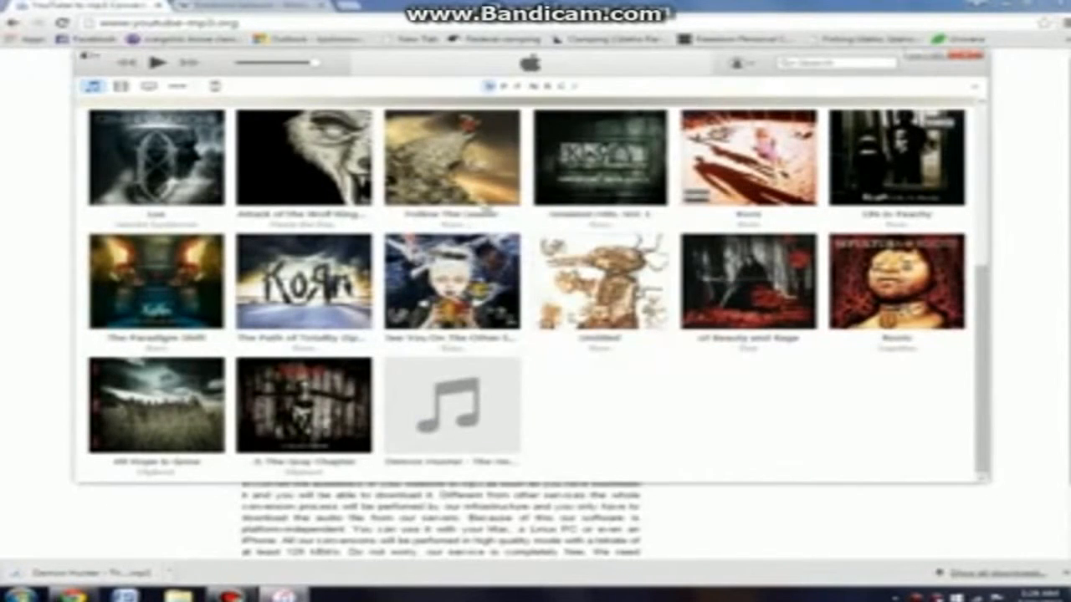
Enter the song's album Extremist and album artist Demon Hunter in Get Info
double_click(450, 407)
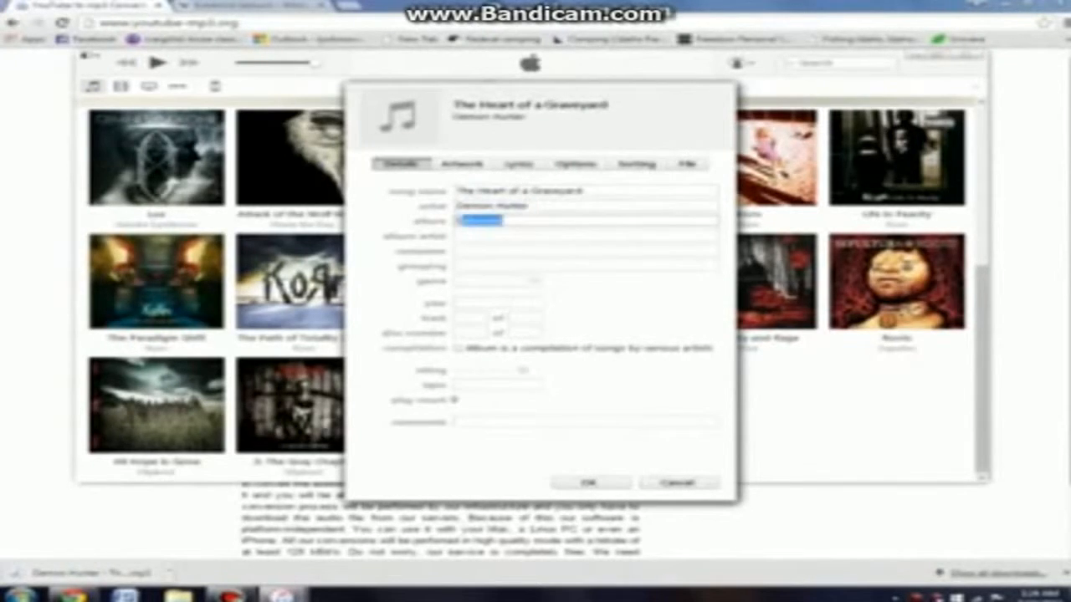
text(Extremist)
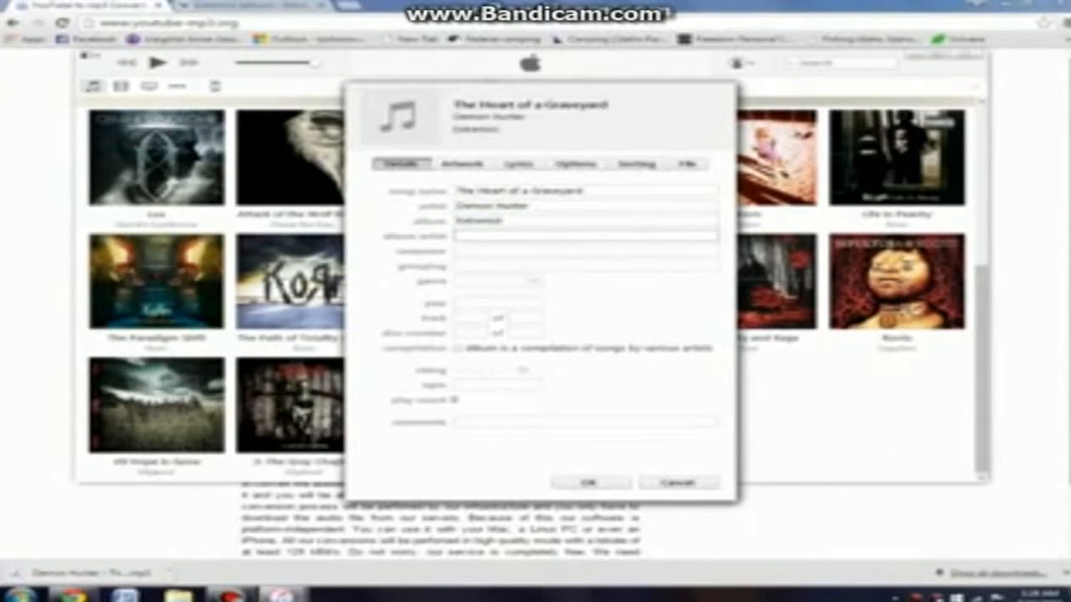
text(Demon Hunter)
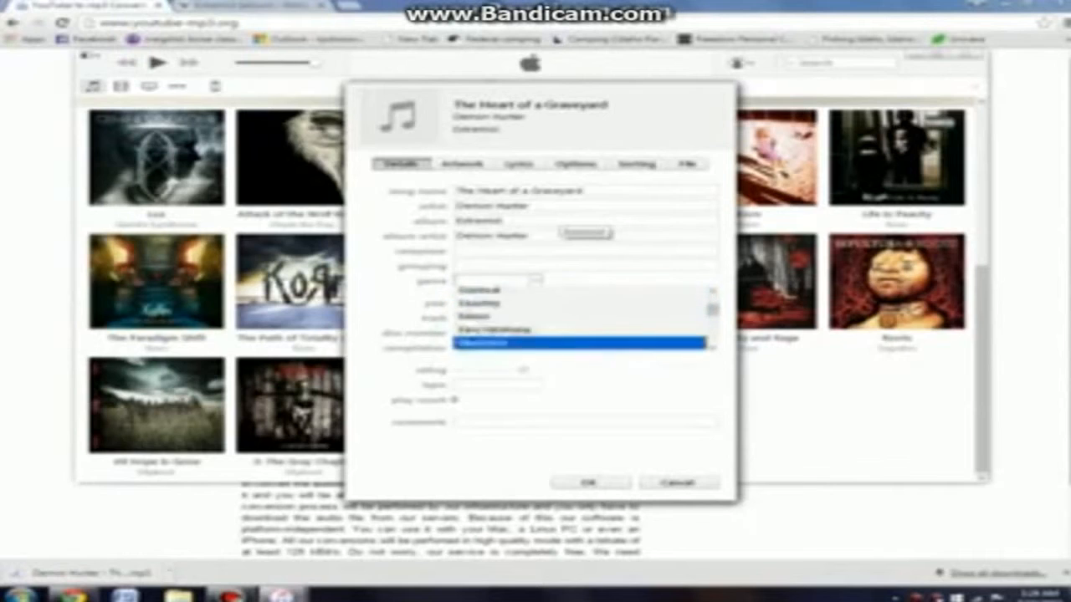
scroll(down, 3)
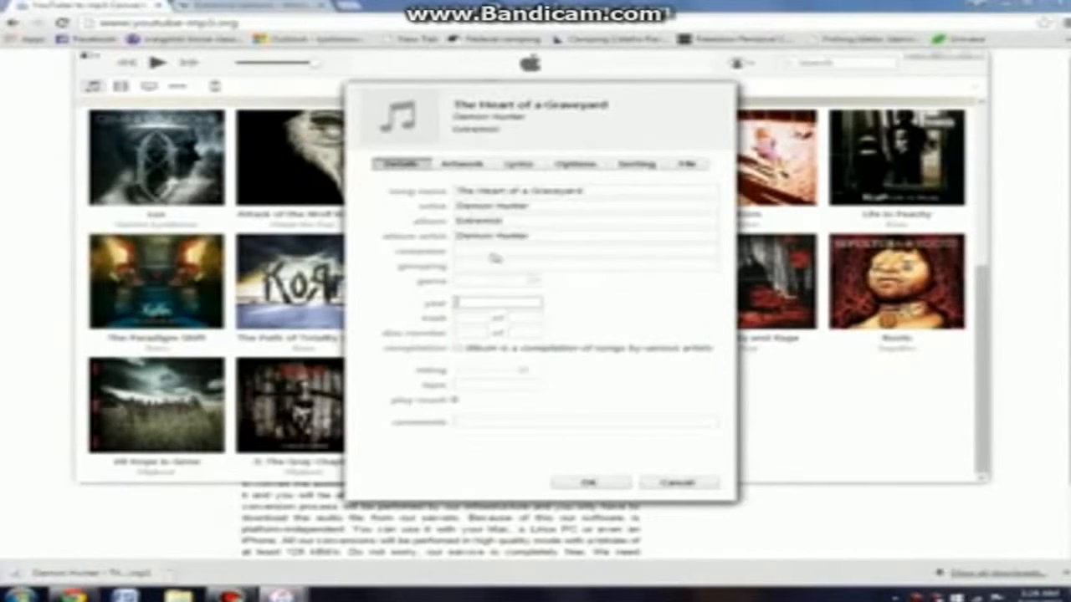
Set the genre to Metal and the track number to 12 of 12
click(539, 280)
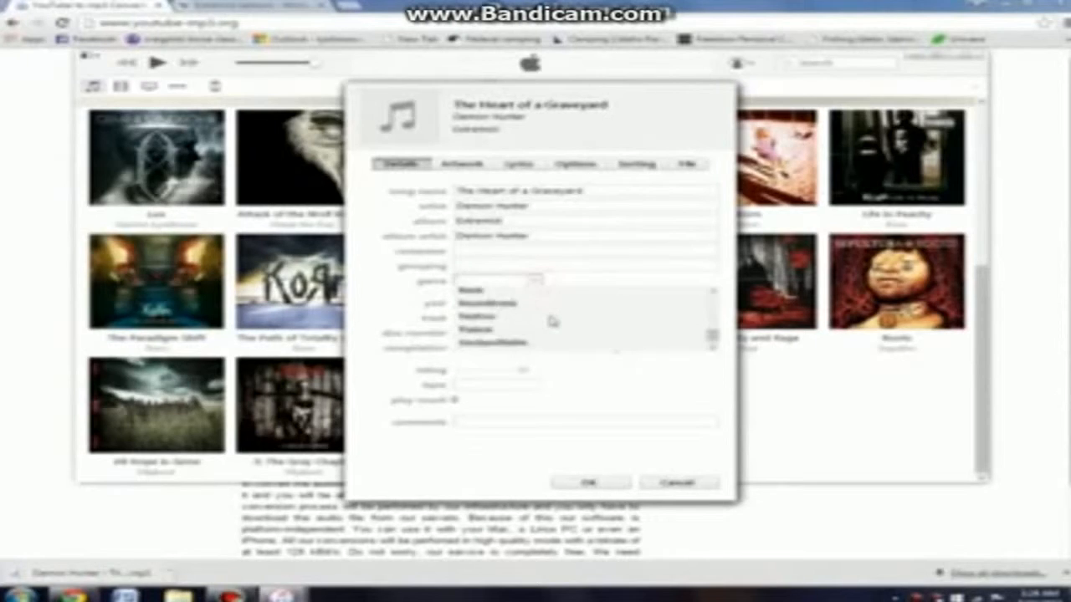
click(499, 281)
text(2014)
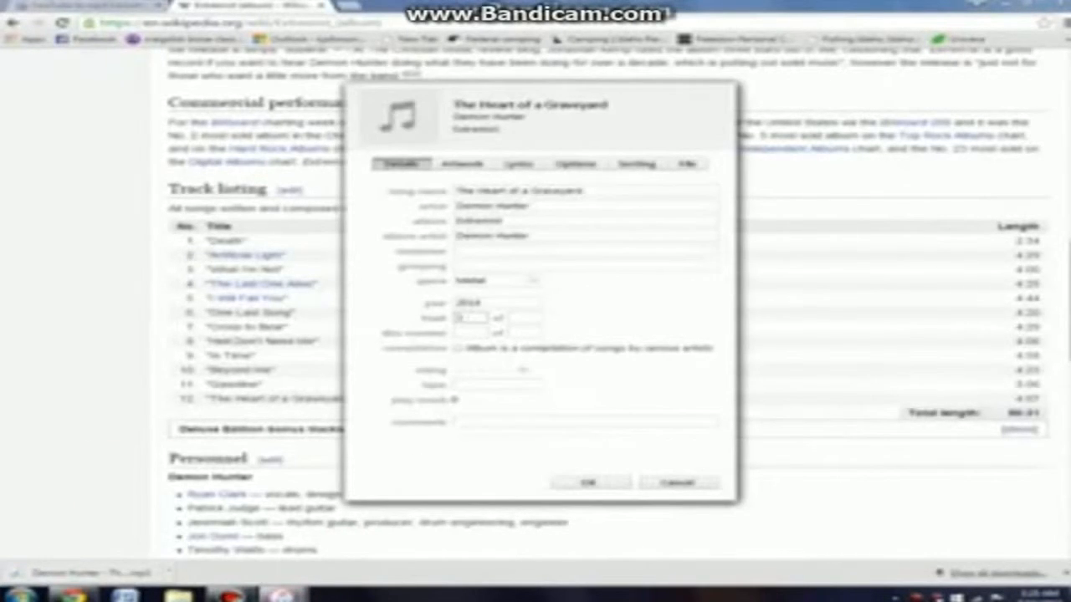
text(12)
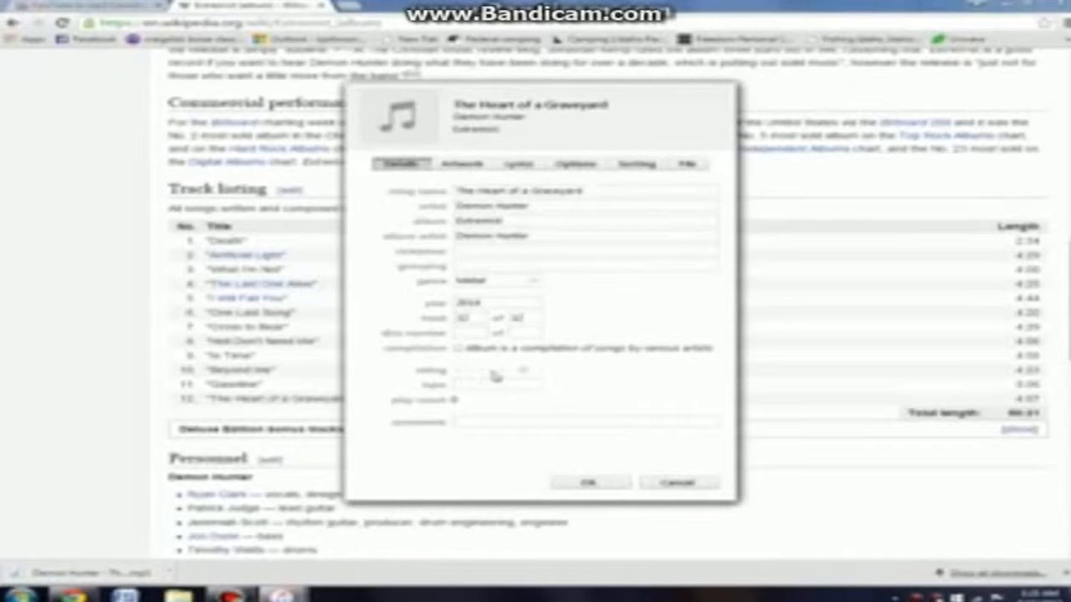
click(462, 163)
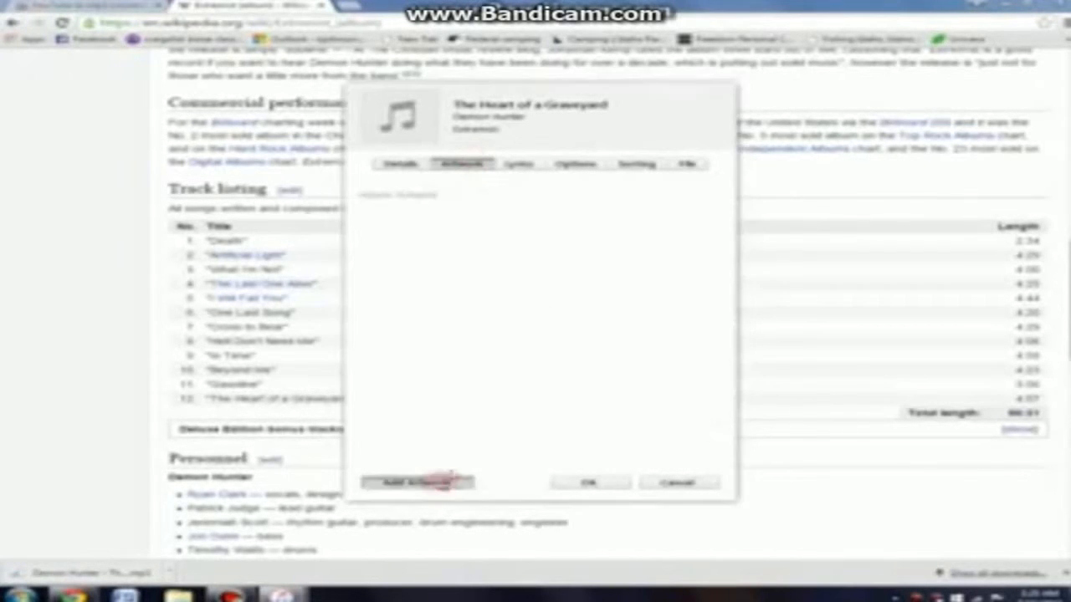
Attach the downloaded Extremist cover image as artwork and save the song info
click(418, 481)
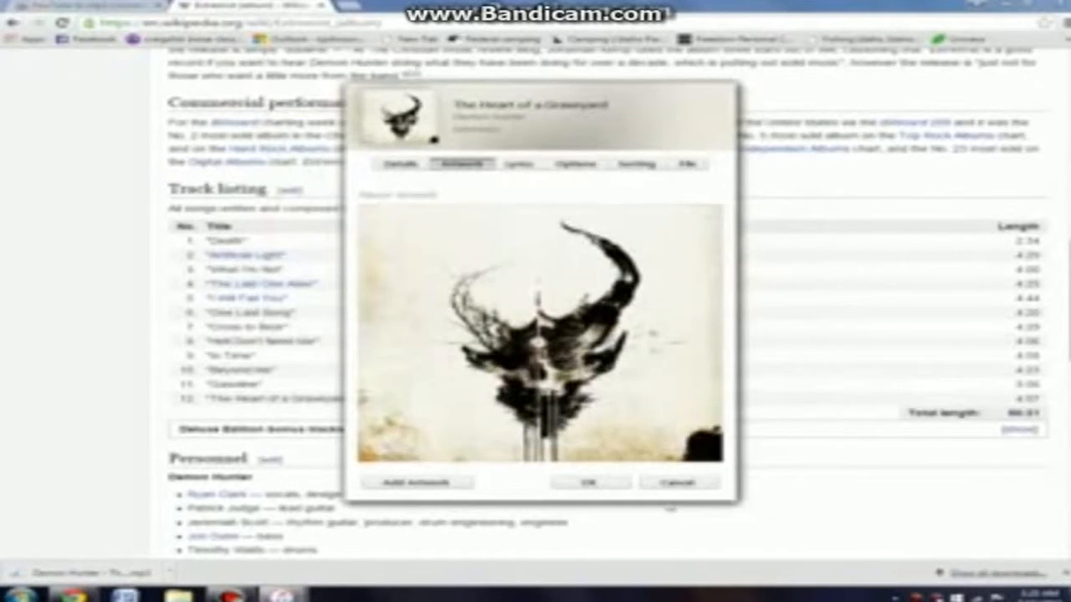
click(414, 482)
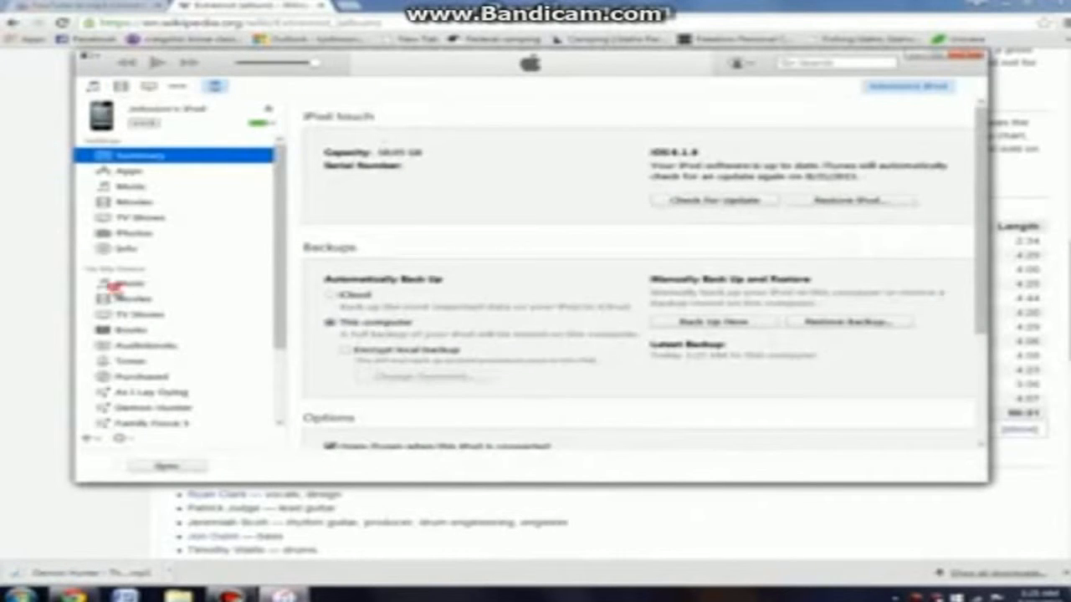
click(127, 284)
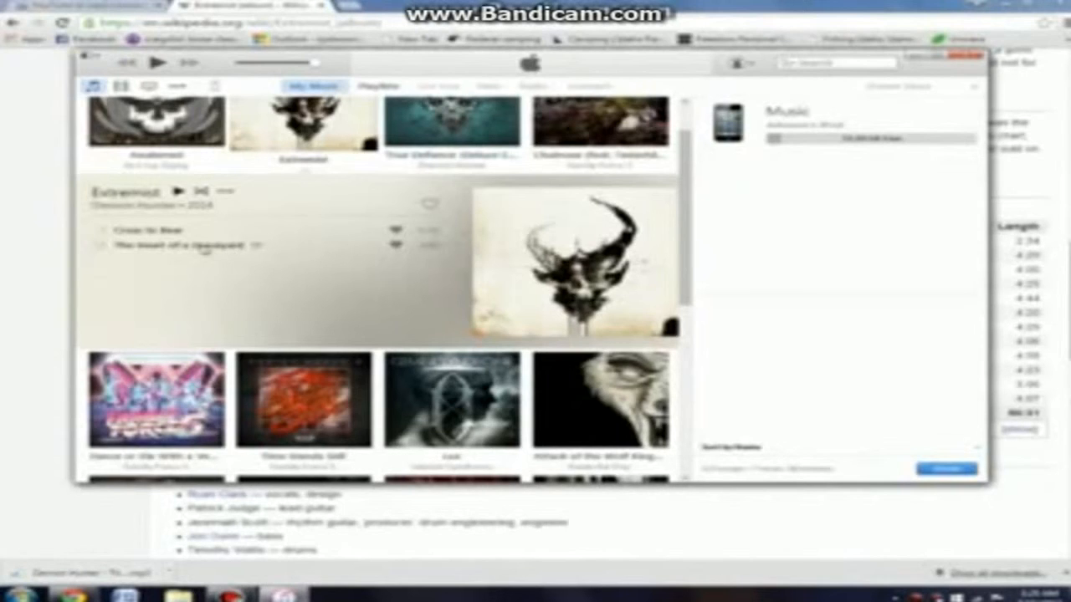
click(193, 245)
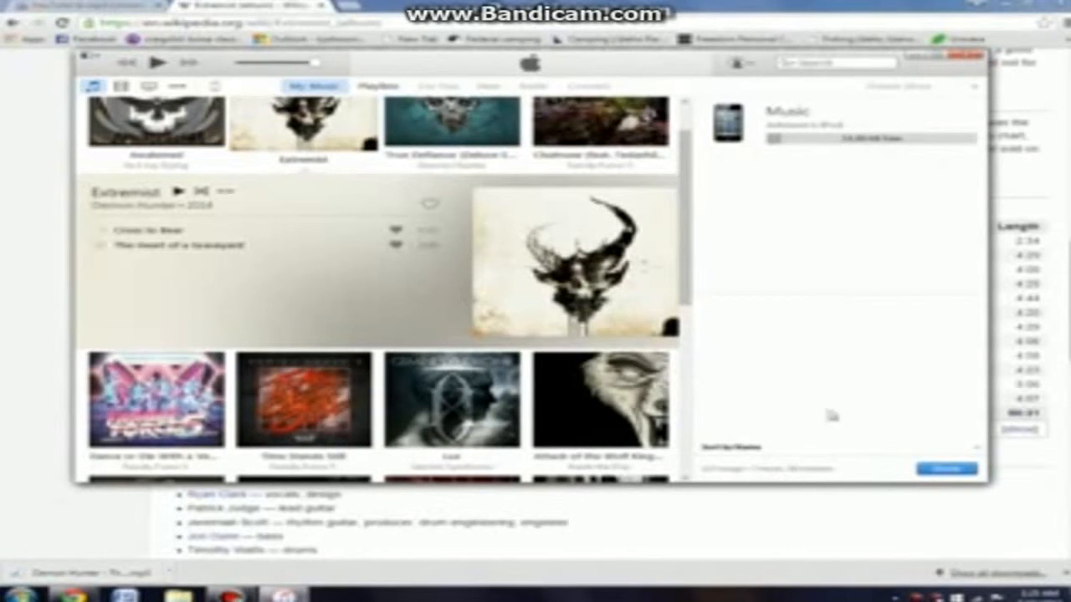
mouse_move(713, 169)
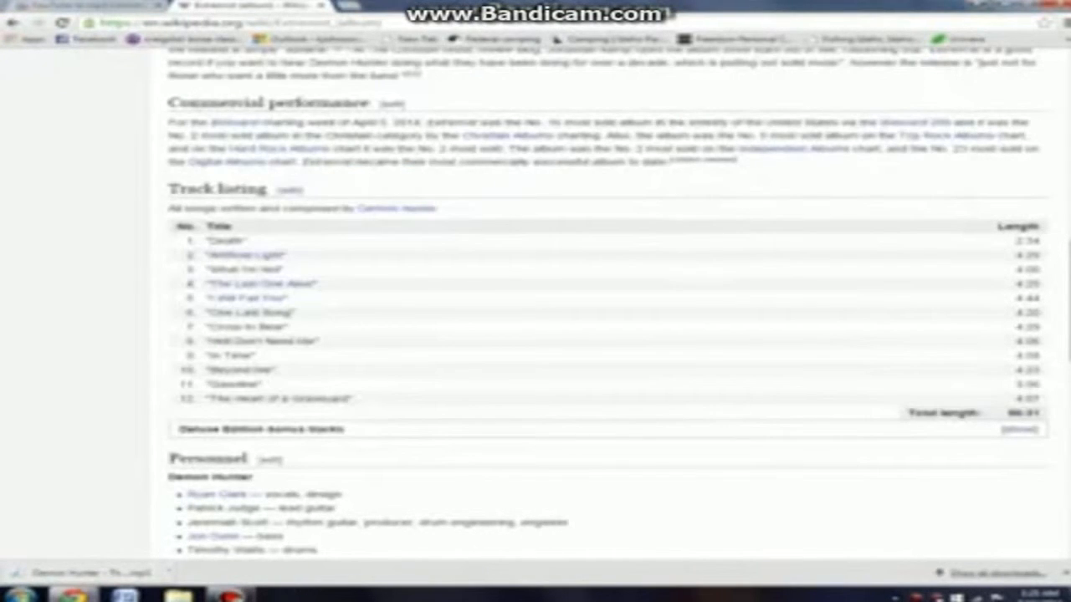
click(13, 595)
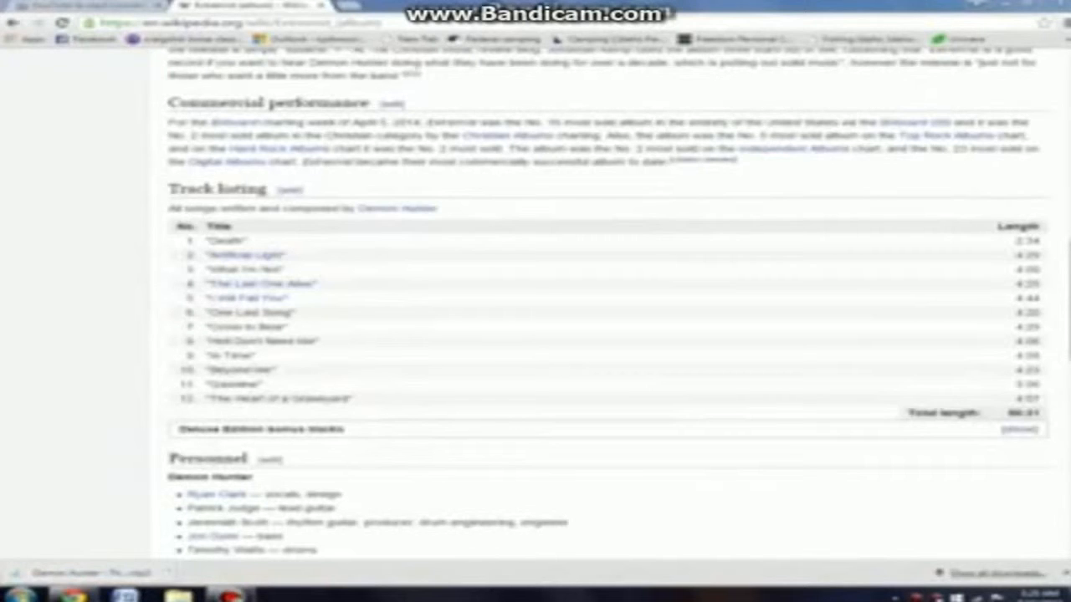
mouse_move(510, 219)
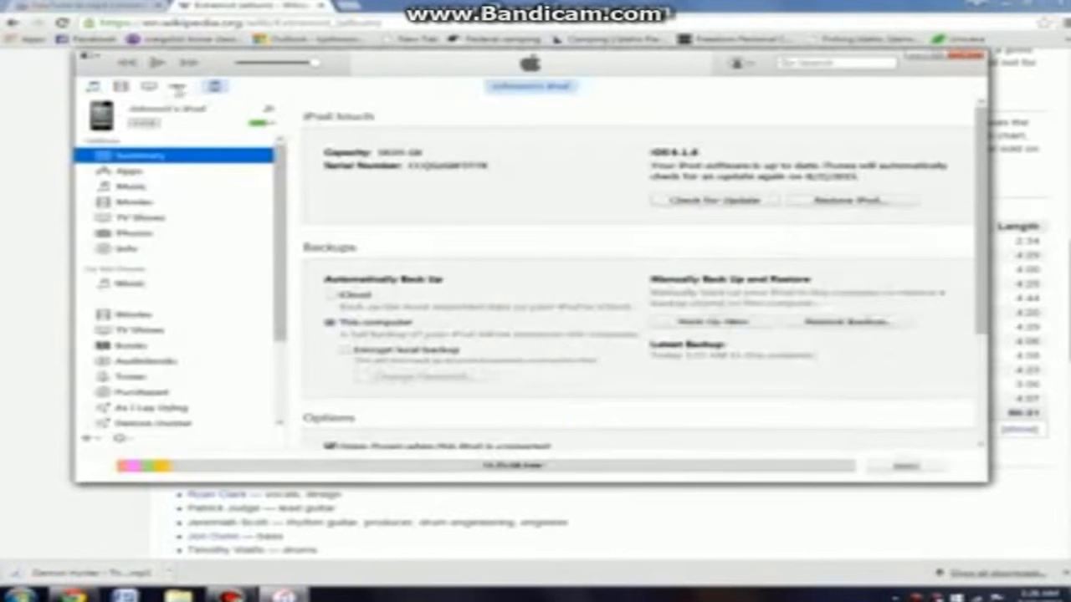
Sync the changes to the iPod and show the list of songs on it
click(131, 285)
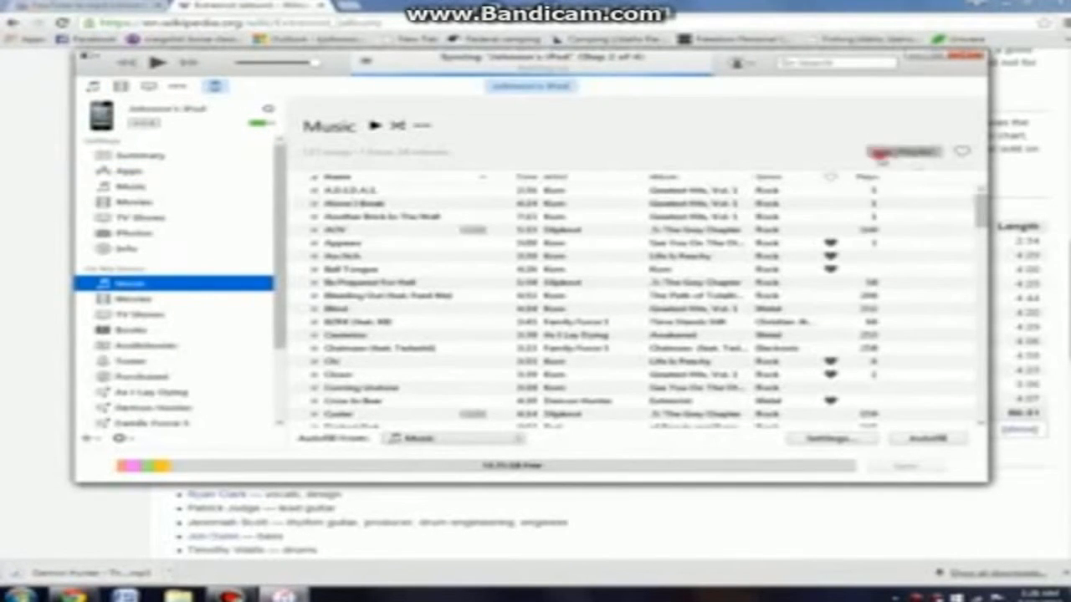
click(122, 87)
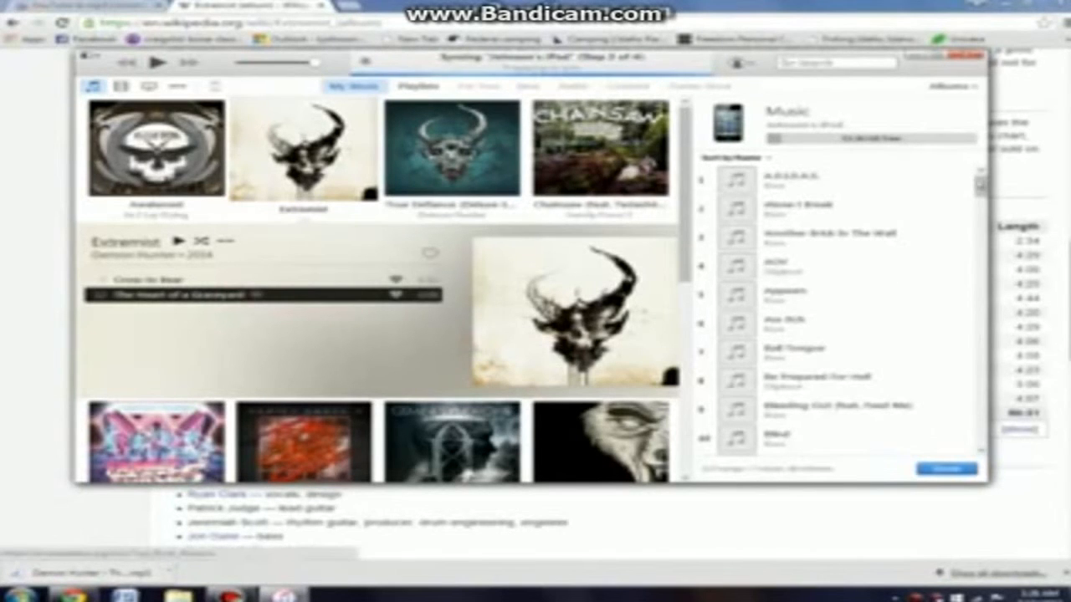
Scroll through the iPod's song list and confirm The Heart of a Graveyard is on it
scroll(down, 3)
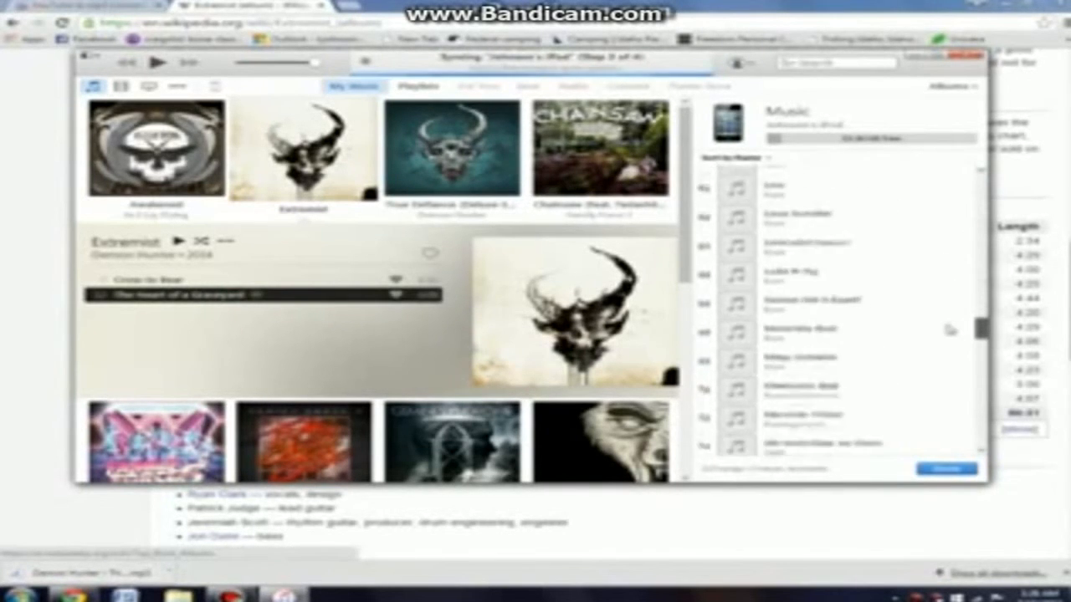
scroll(down, 3)
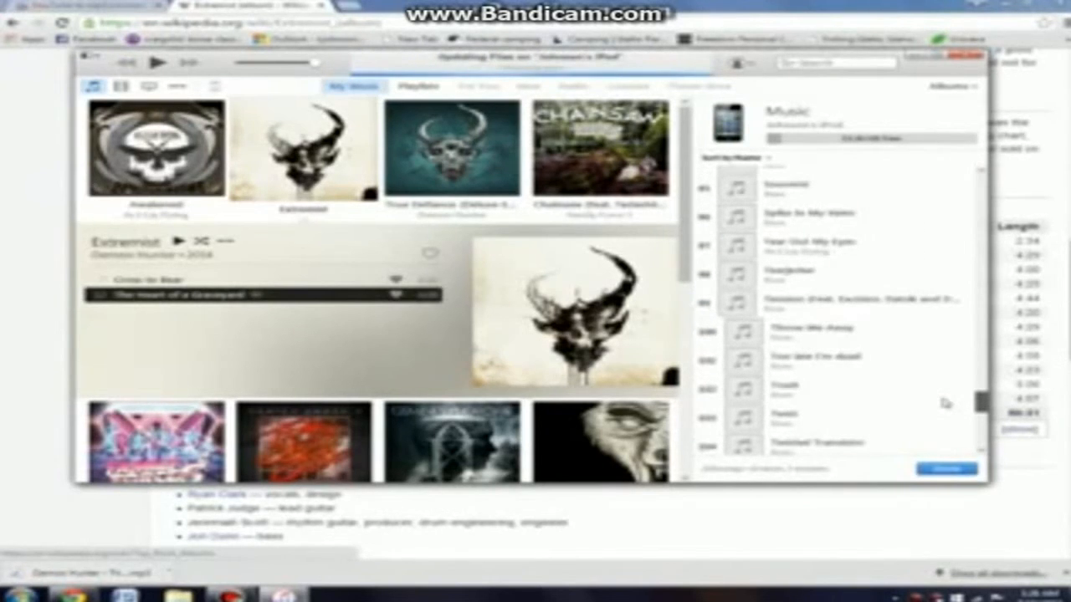
scroll(down, 3)
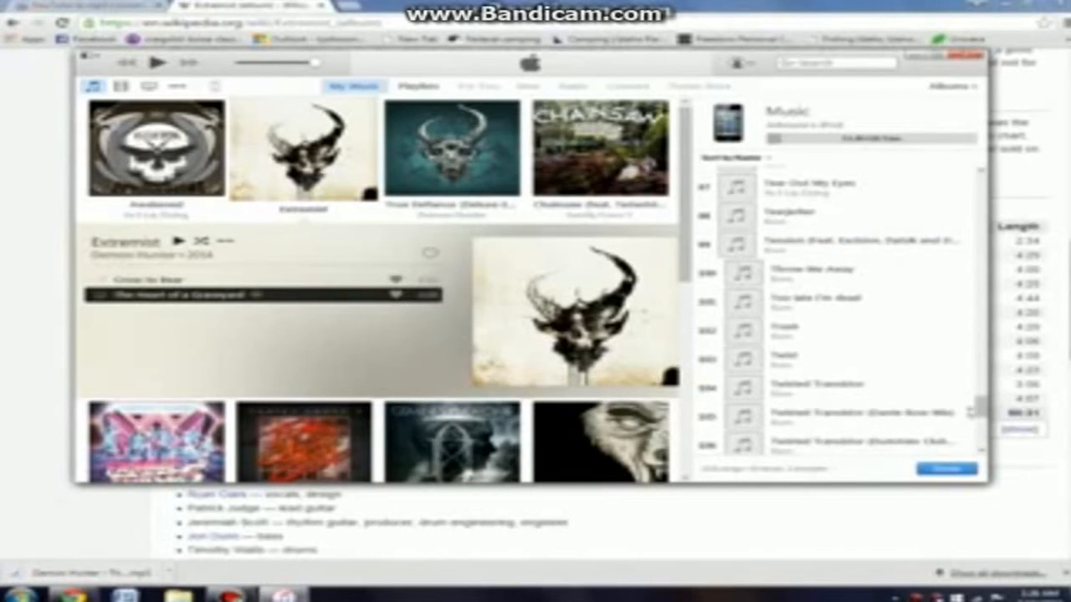
scroll(down, 3)
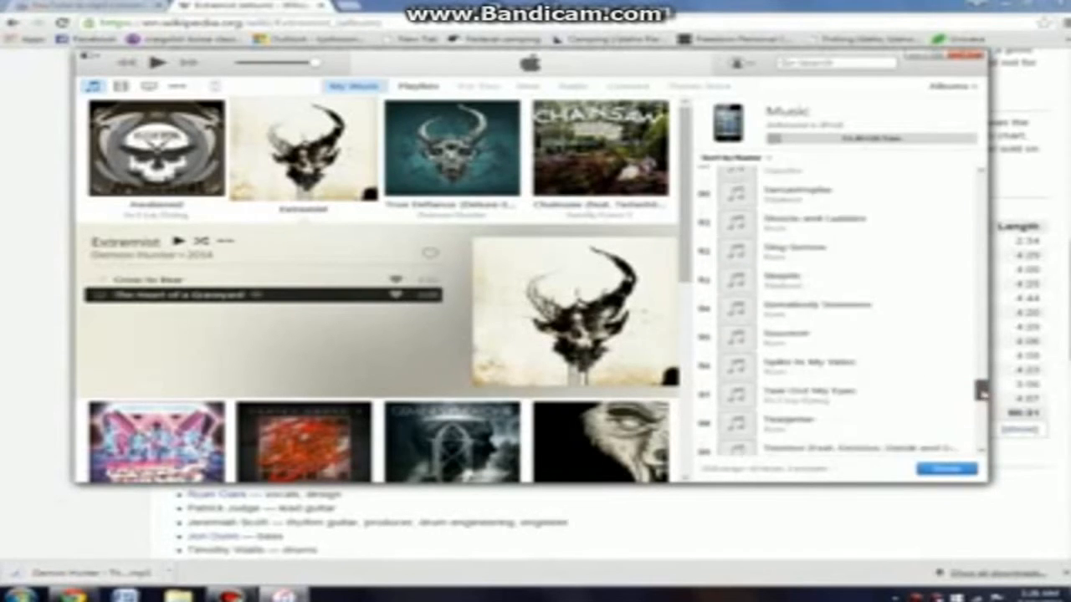
scroll(down, 3)
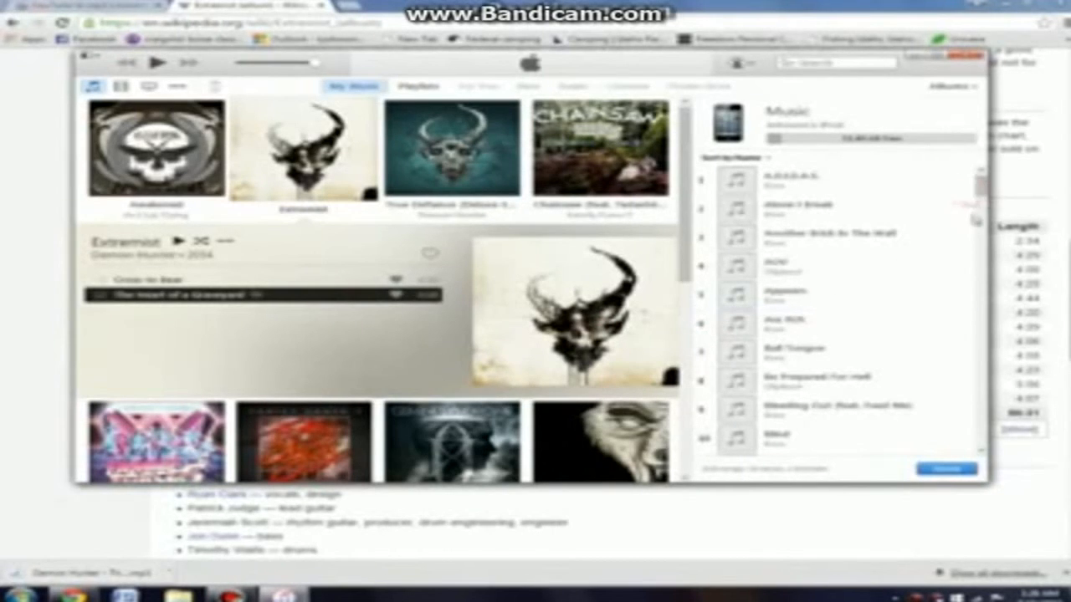
scroll(down, 3)
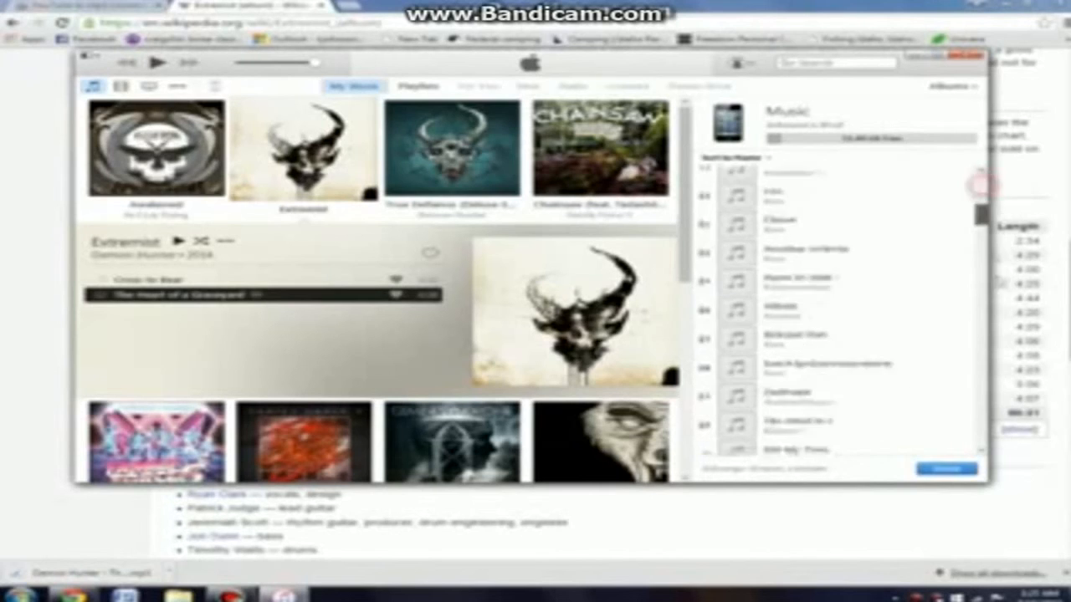
scroll(down, 3)
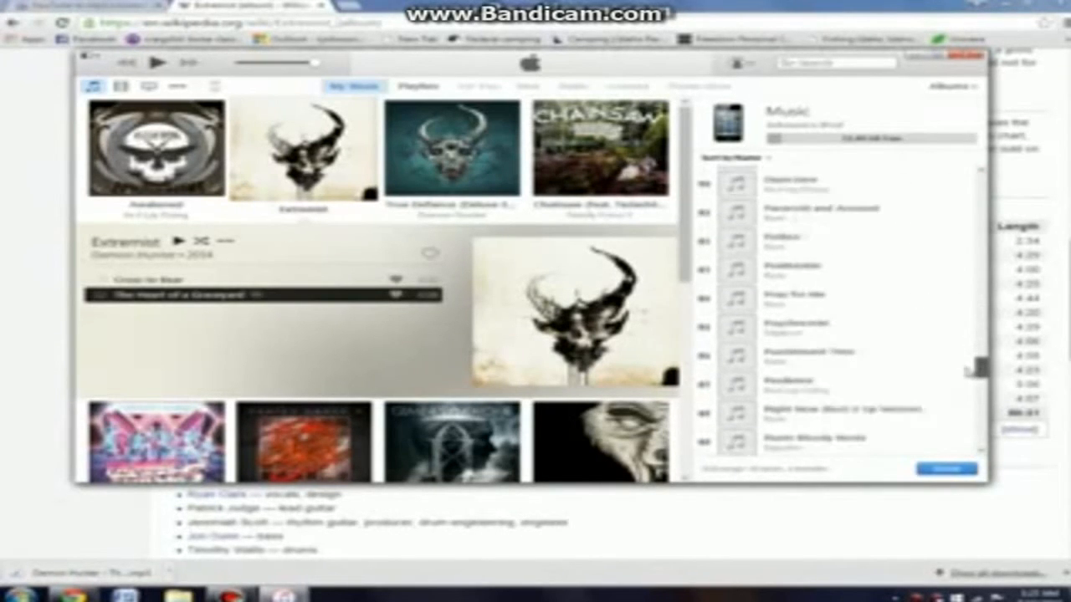
scroll(down, 3)
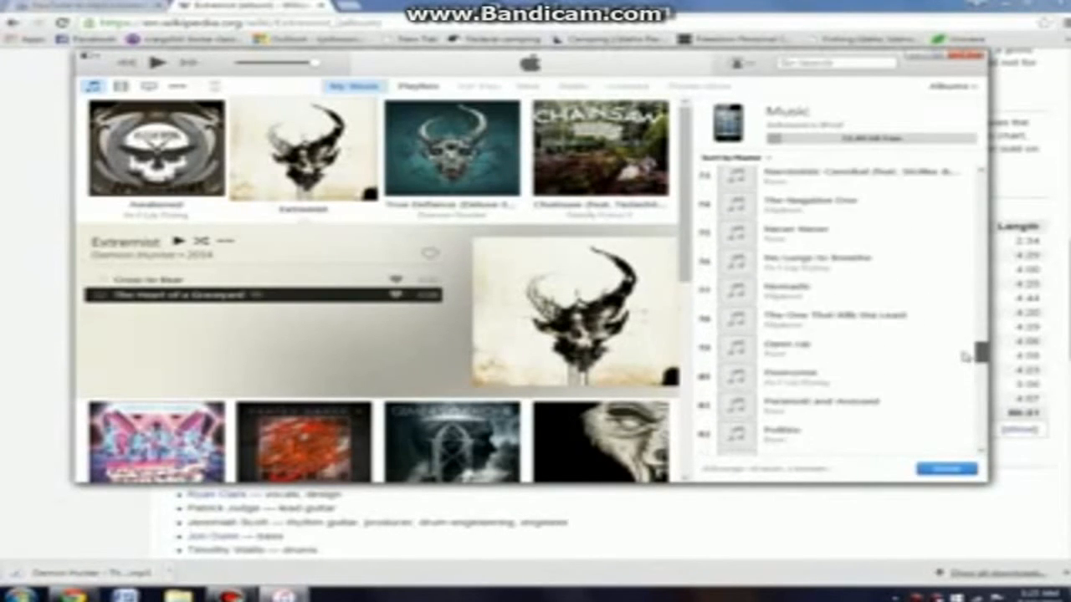
scroll(down, 3)
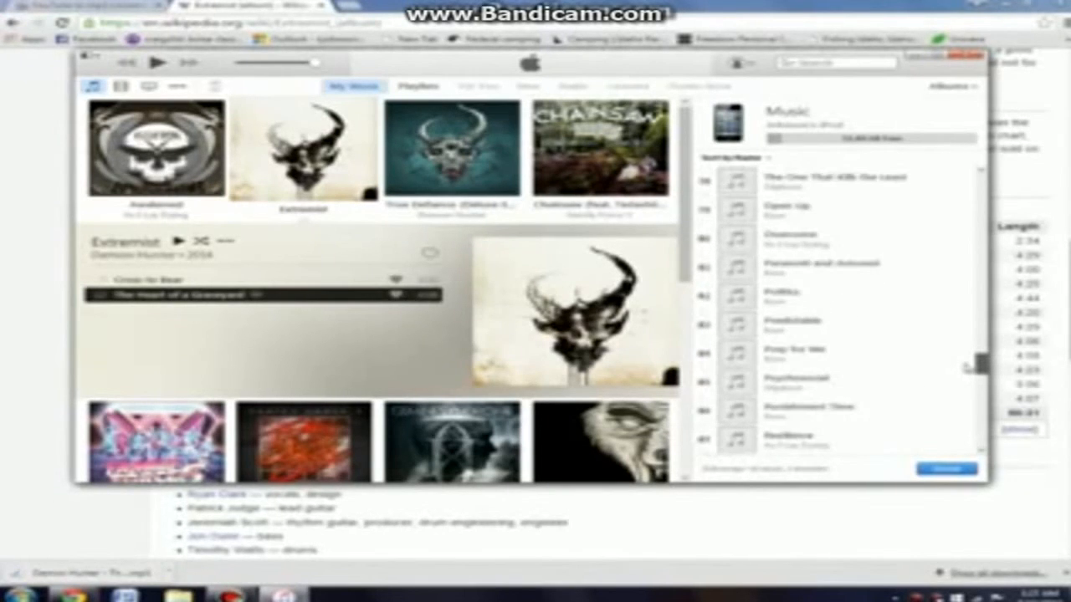
scroll(down, 3)
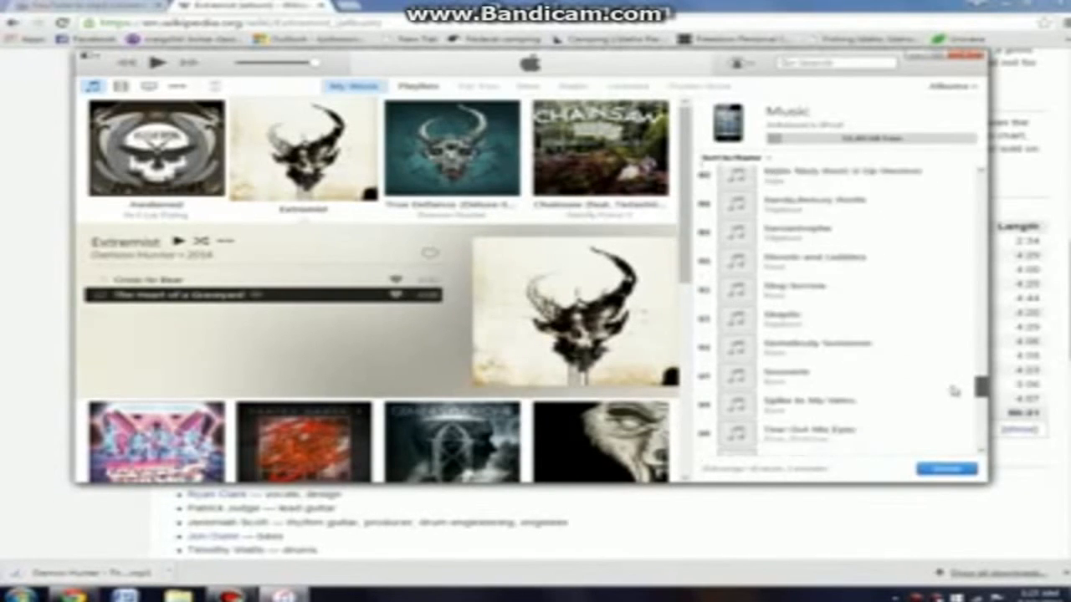
scroll(down, 3)
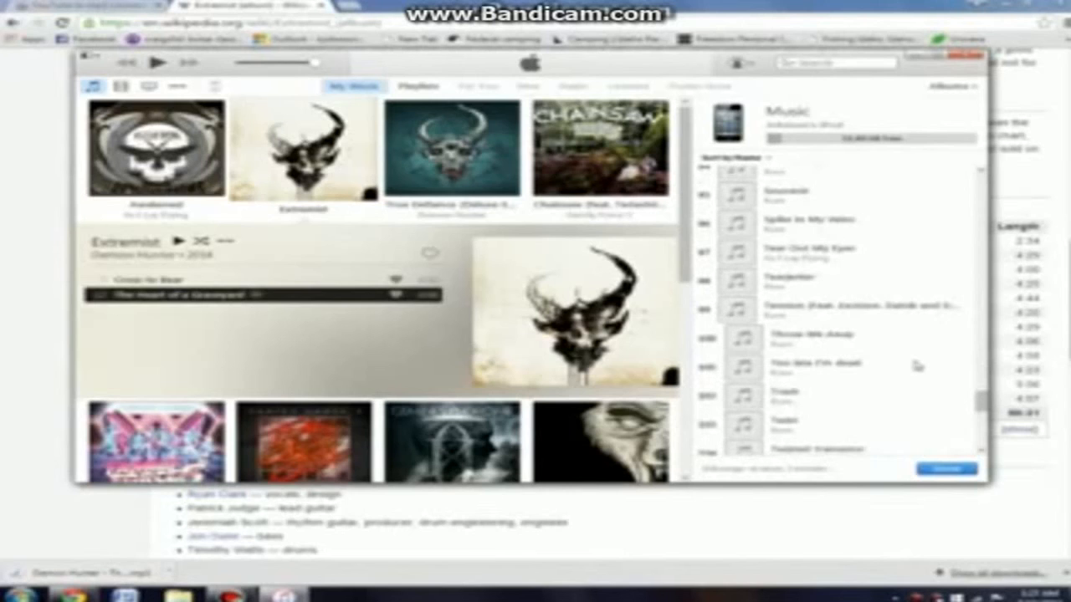
mouse_move(833, 267)
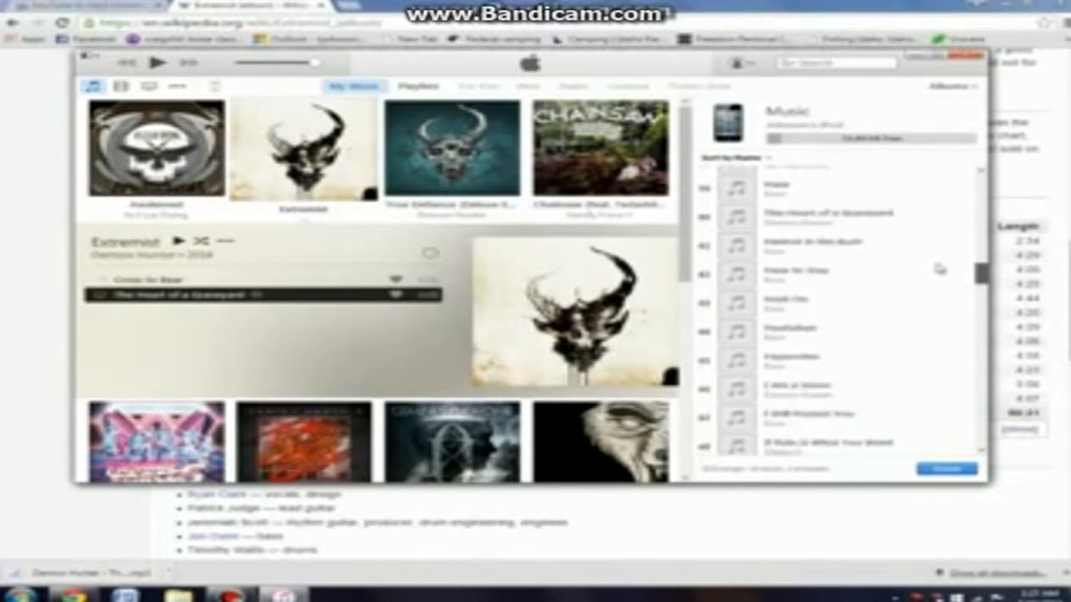
click(837, 254)
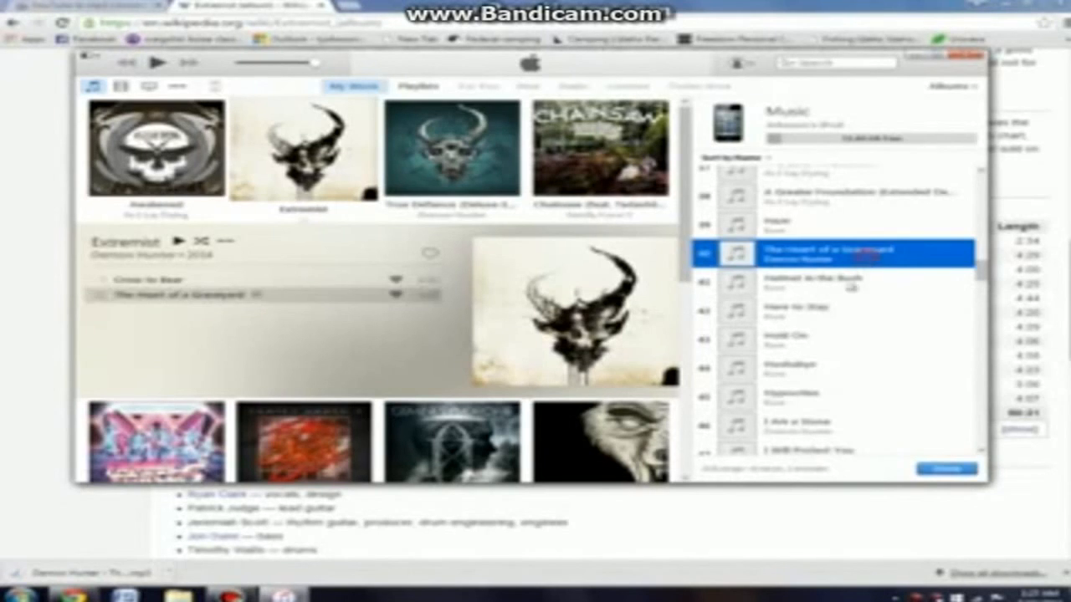